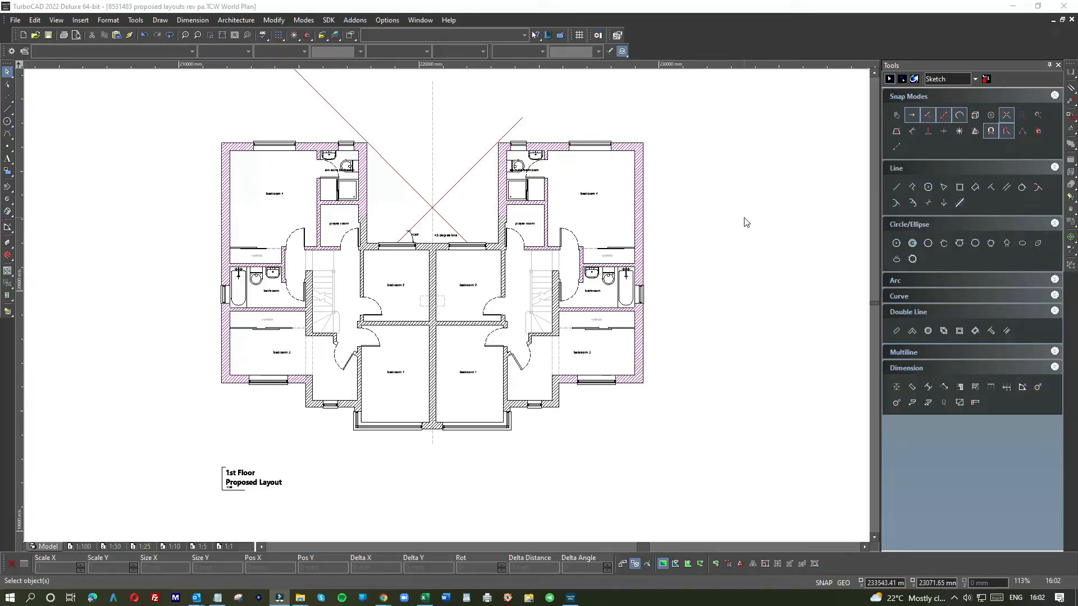
mouse_move(622, 238)
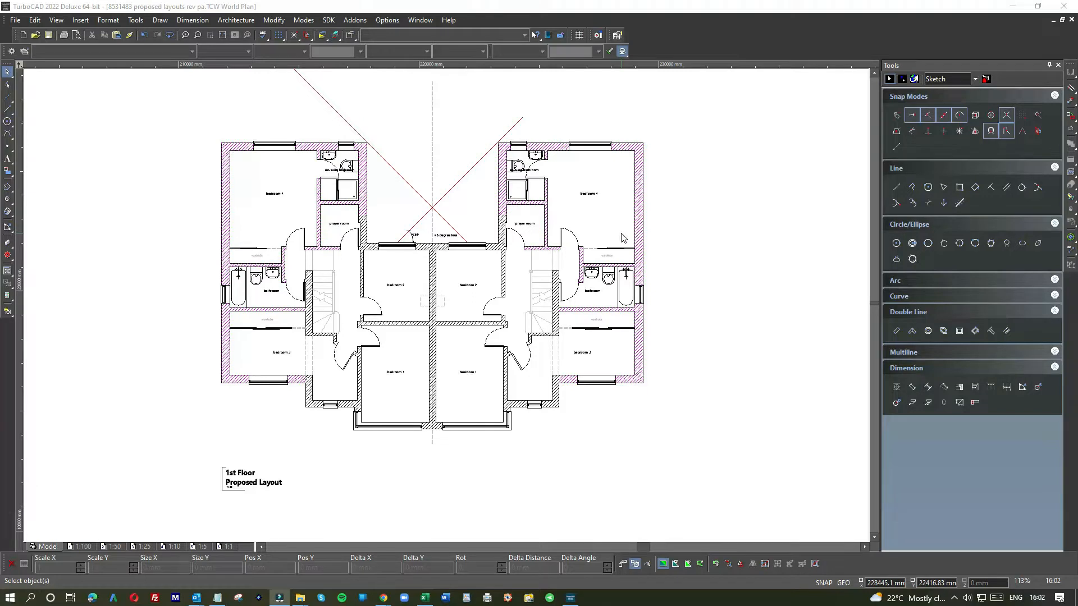
mouse_move(171, 103)
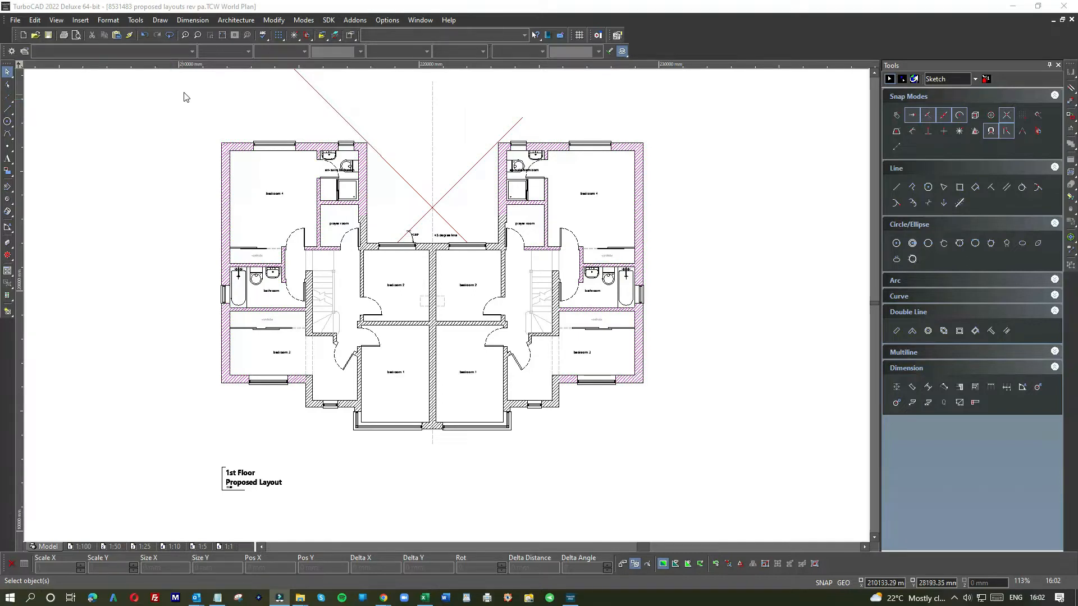
mouse_move(290, 123)
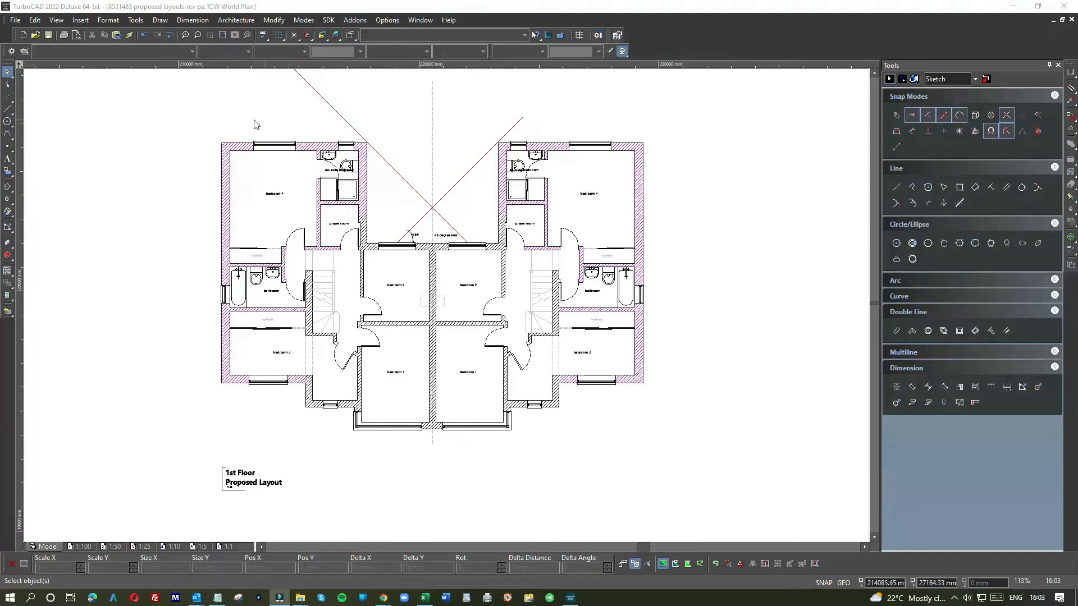
mouse_move(249, 125)
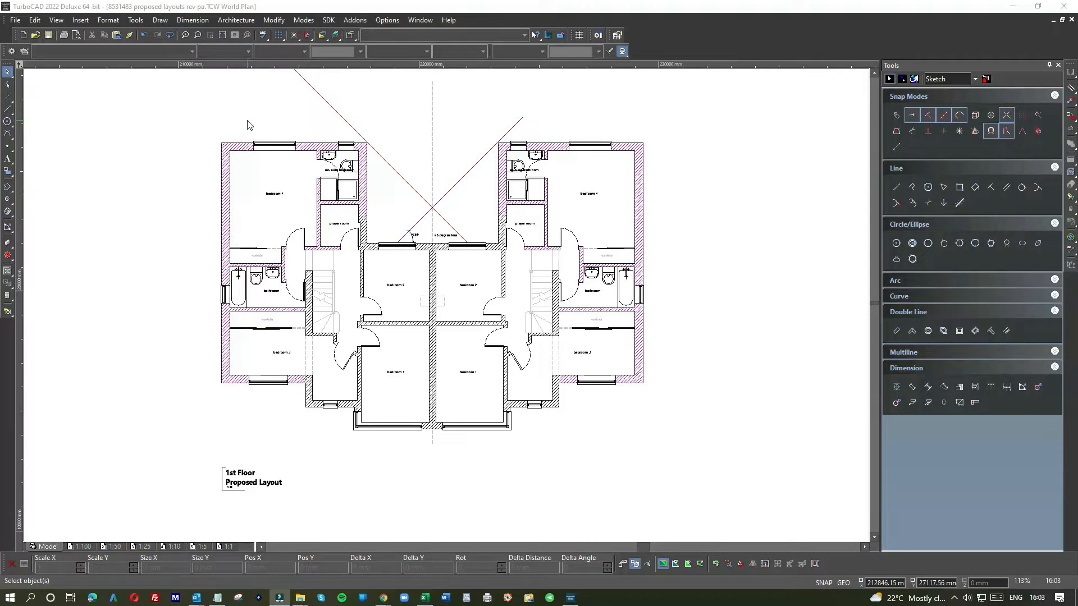
mouse_move(411, 233)
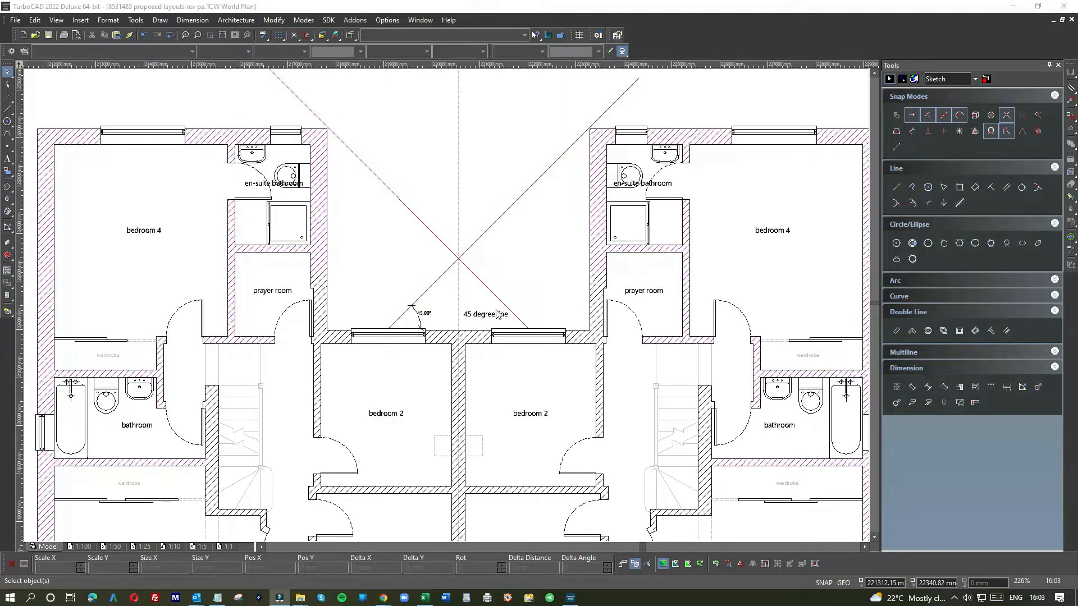
mouse_move(512, 252)
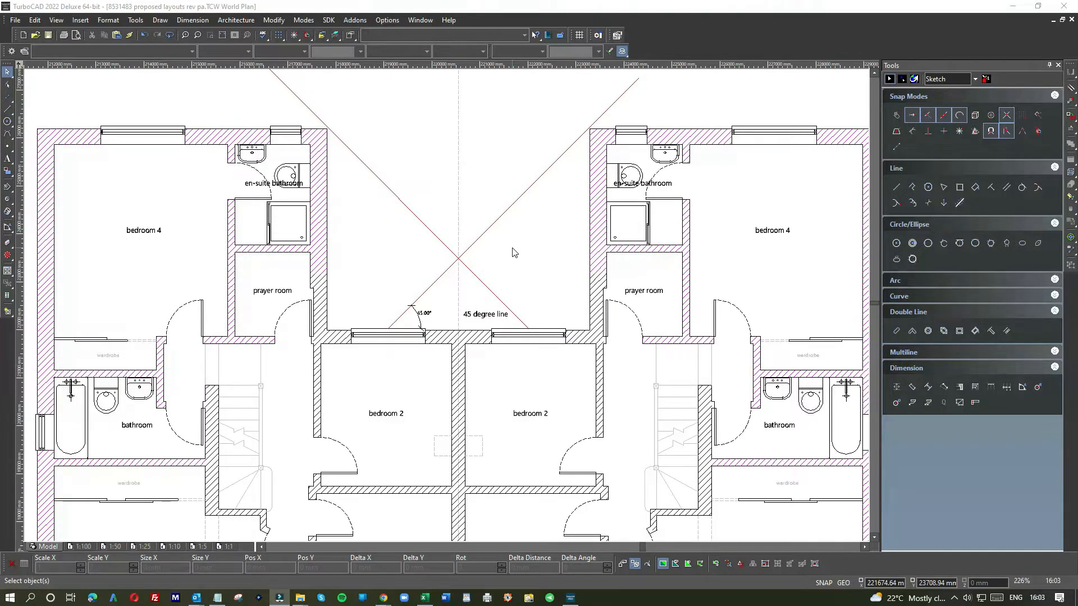
Step: Zoom in on the left window where the 45 degree line meets the 45.00° dimension
scroll("down", 3)
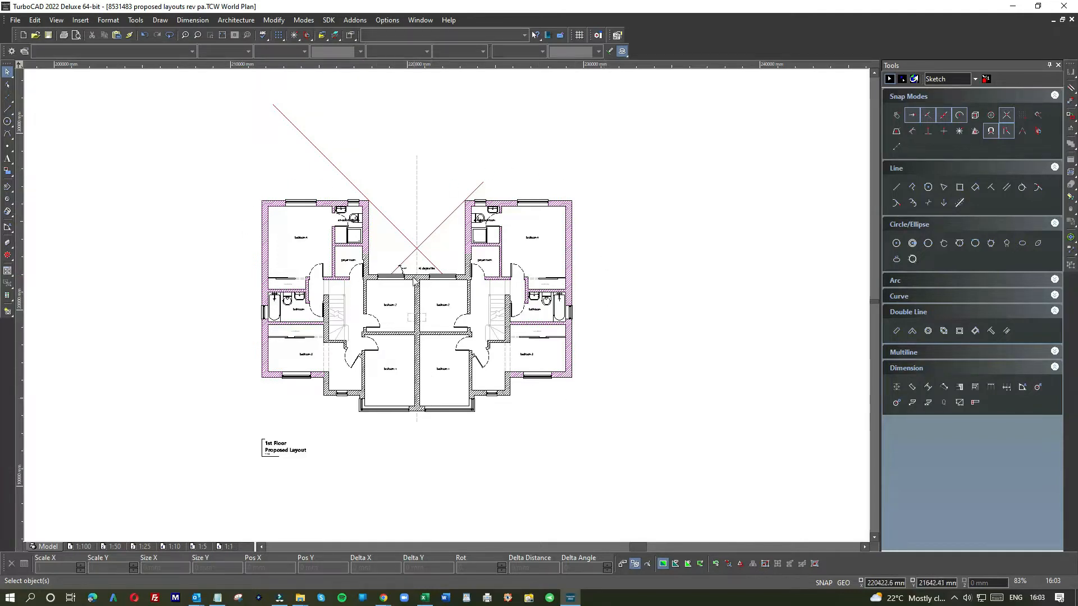
mouse_move(398, 288)
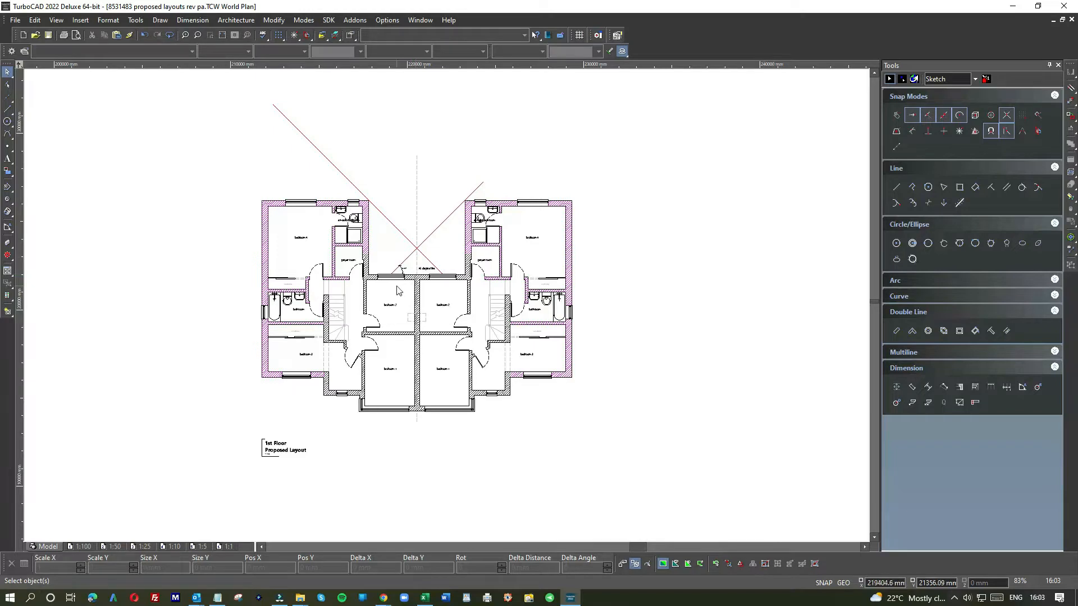
mouse_move(393, 289)
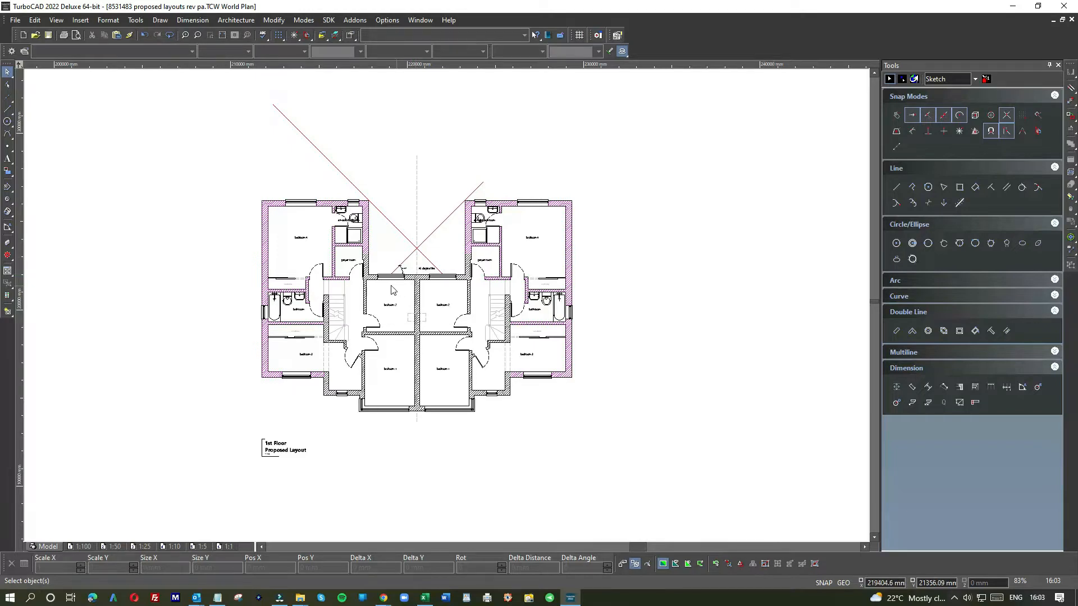
mouse_move(395, 284)
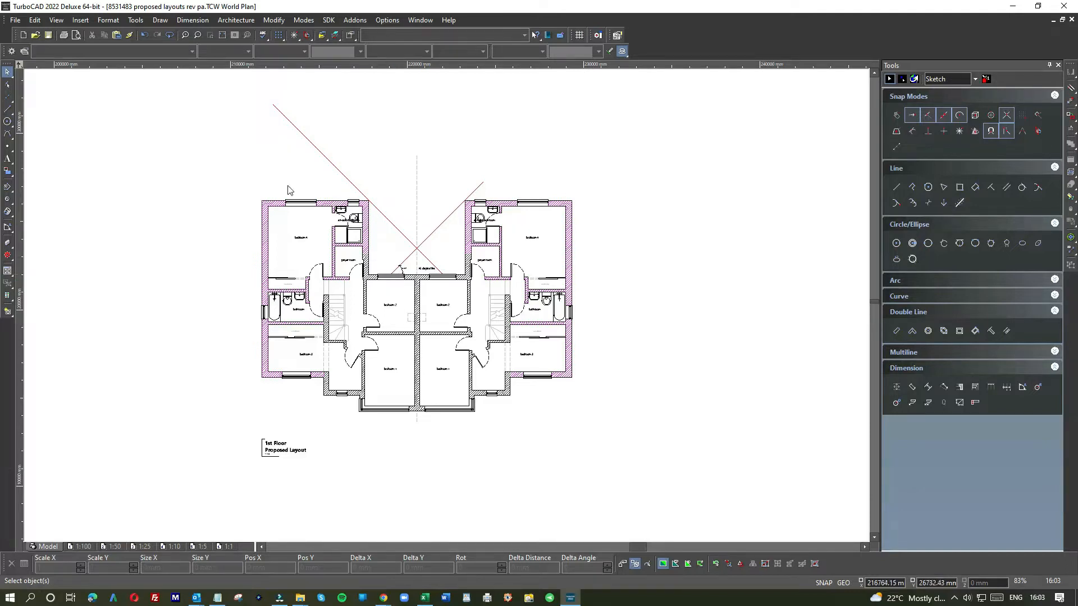
mouse_move(379, 271)
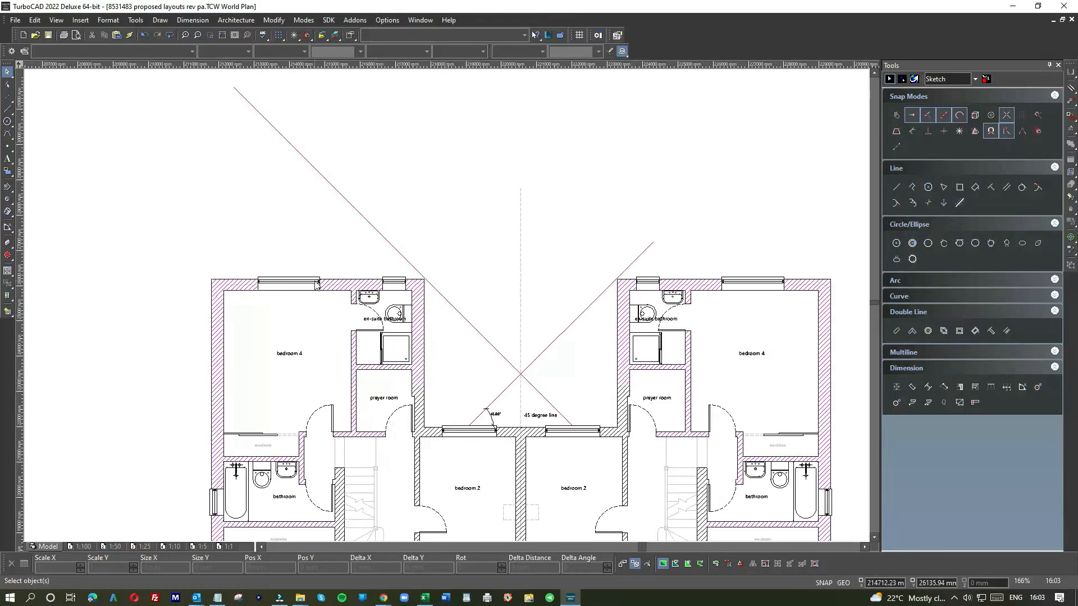
mouse_move(518, 287)
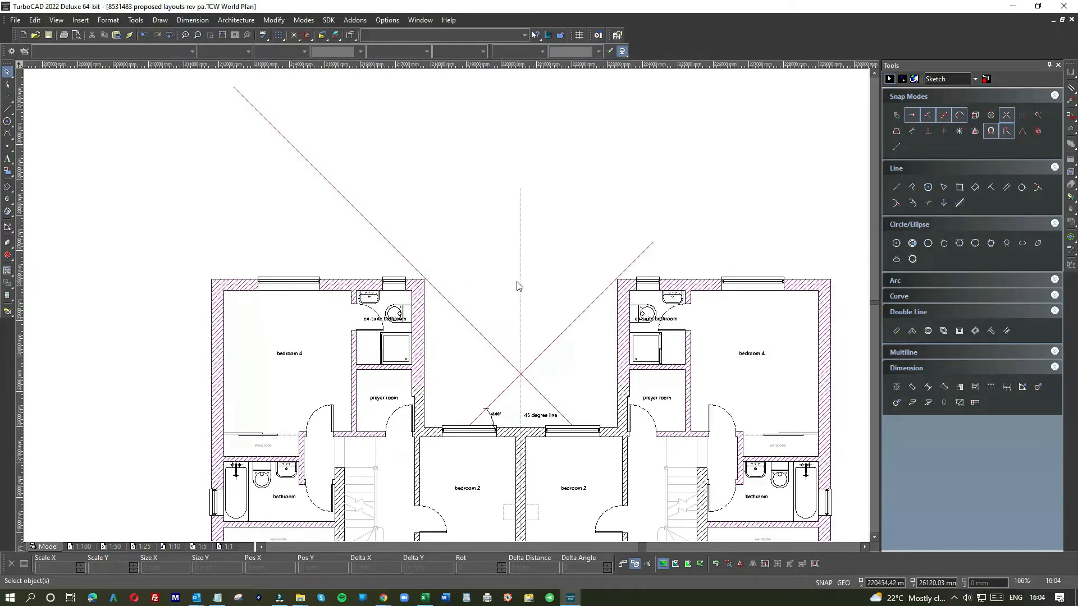
mouse_move(513, 286)
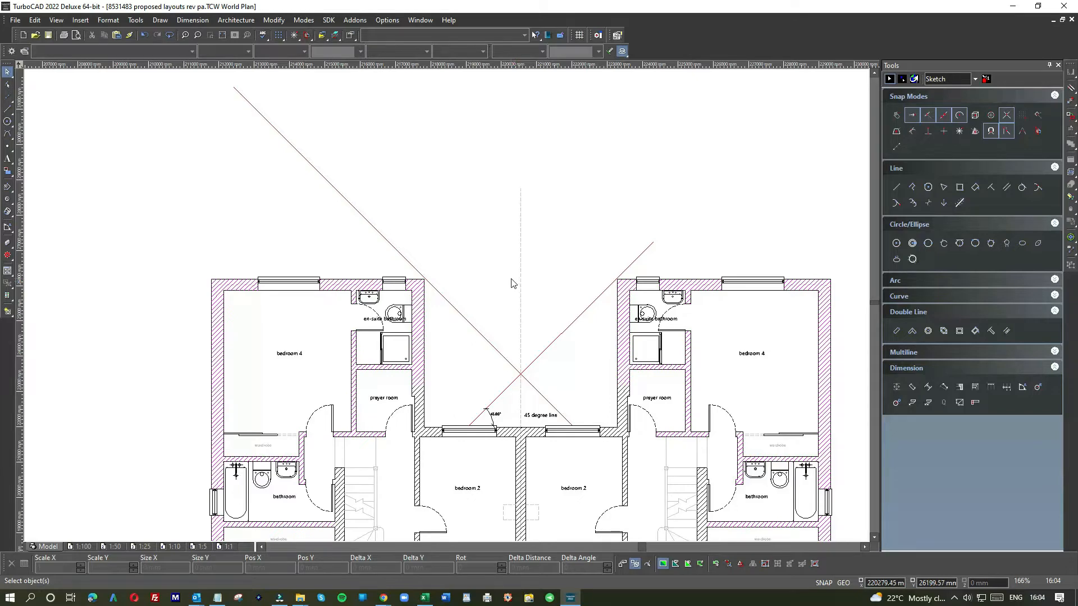
mouse_move(485, 294)
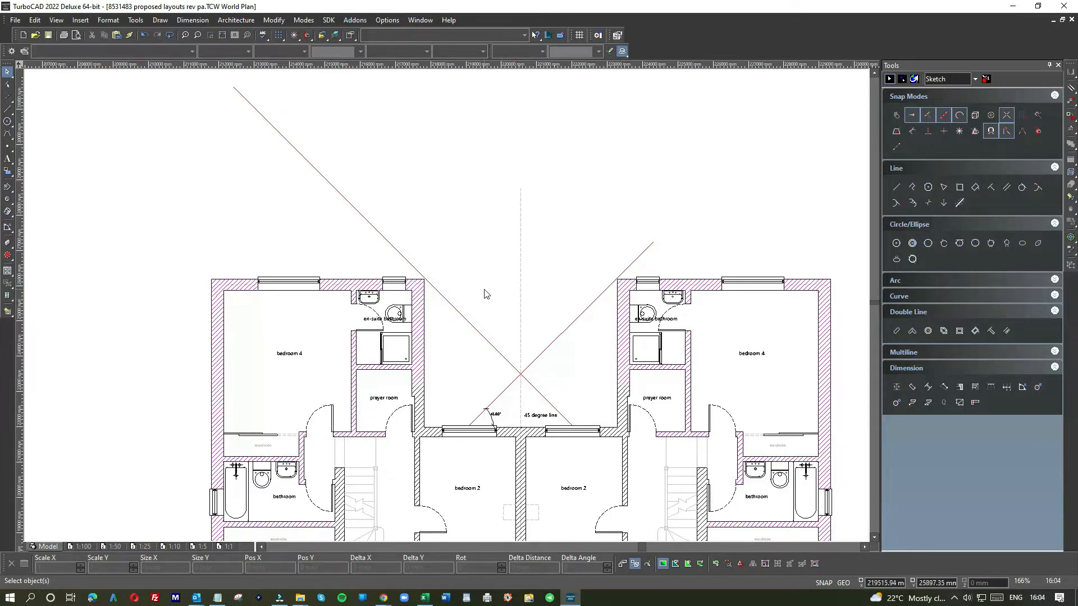
scroll("down", 3)
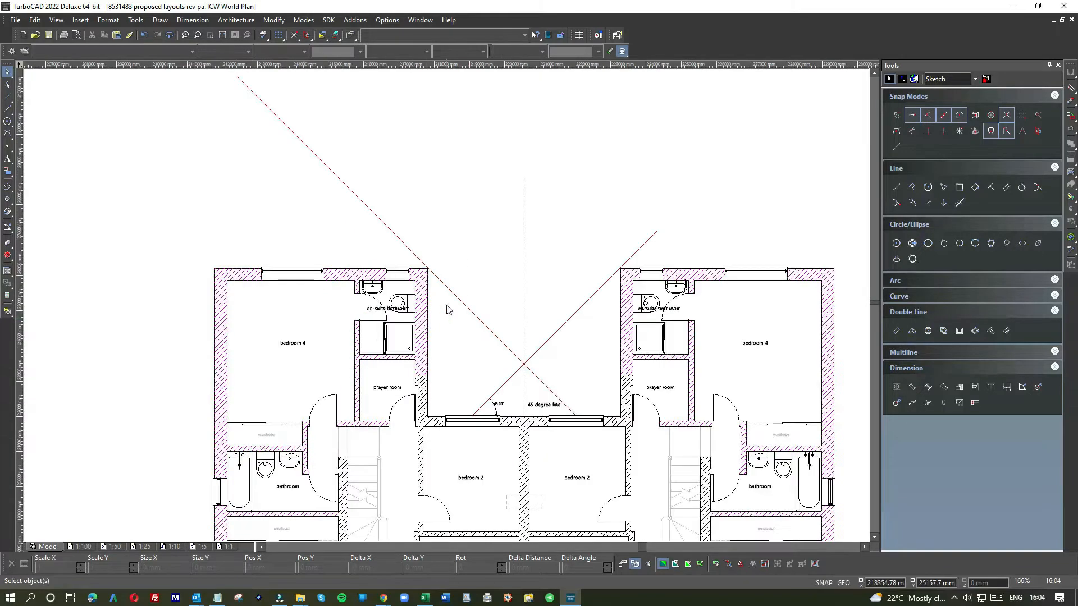
mouse_move(594, 304)
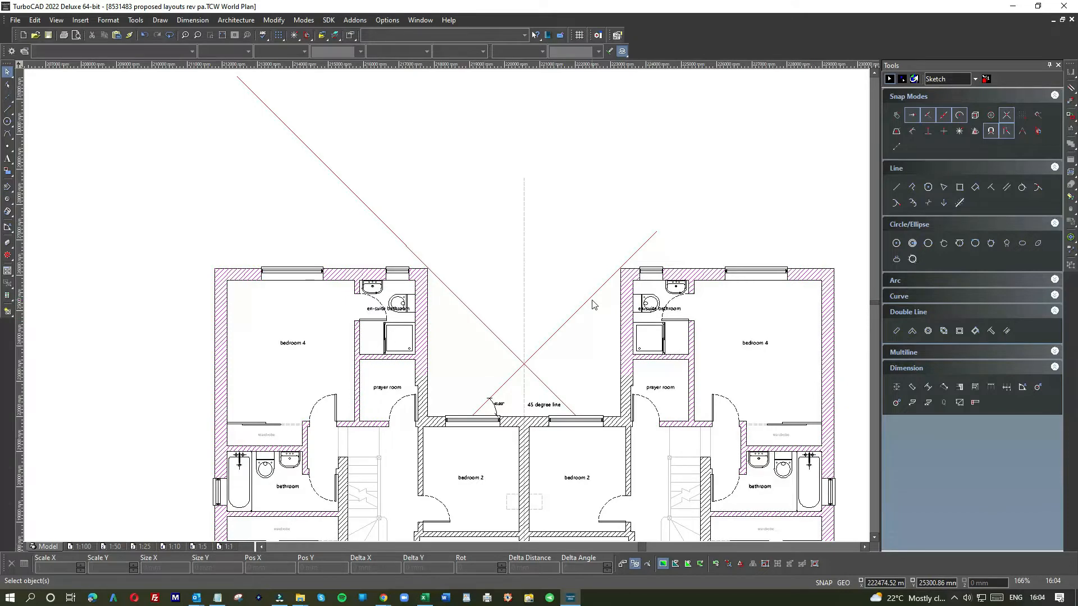
mouse_move(591, 317)
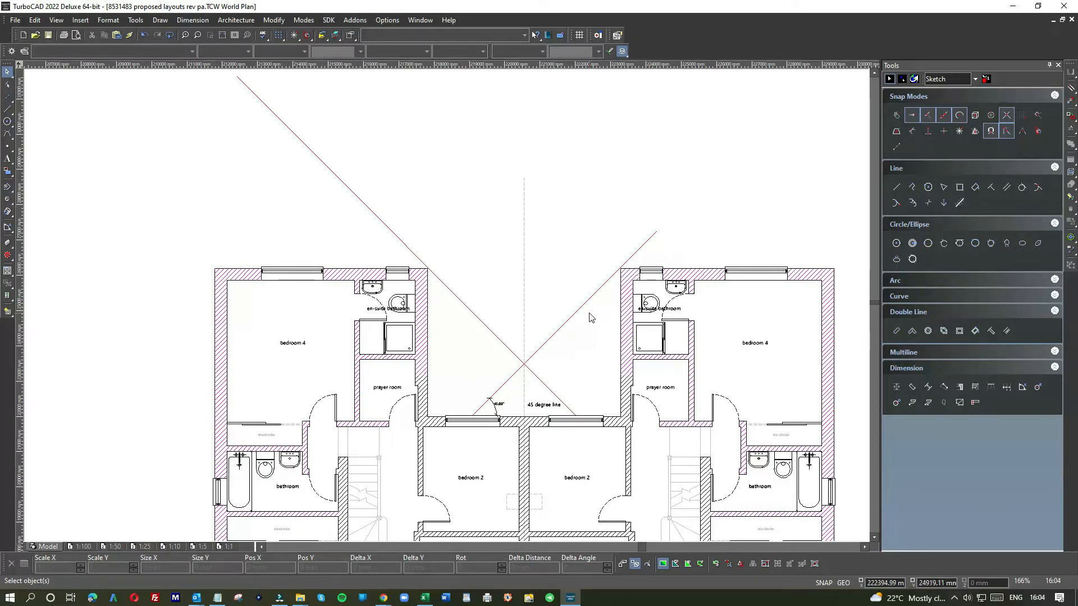
mouse_move(574, 311)
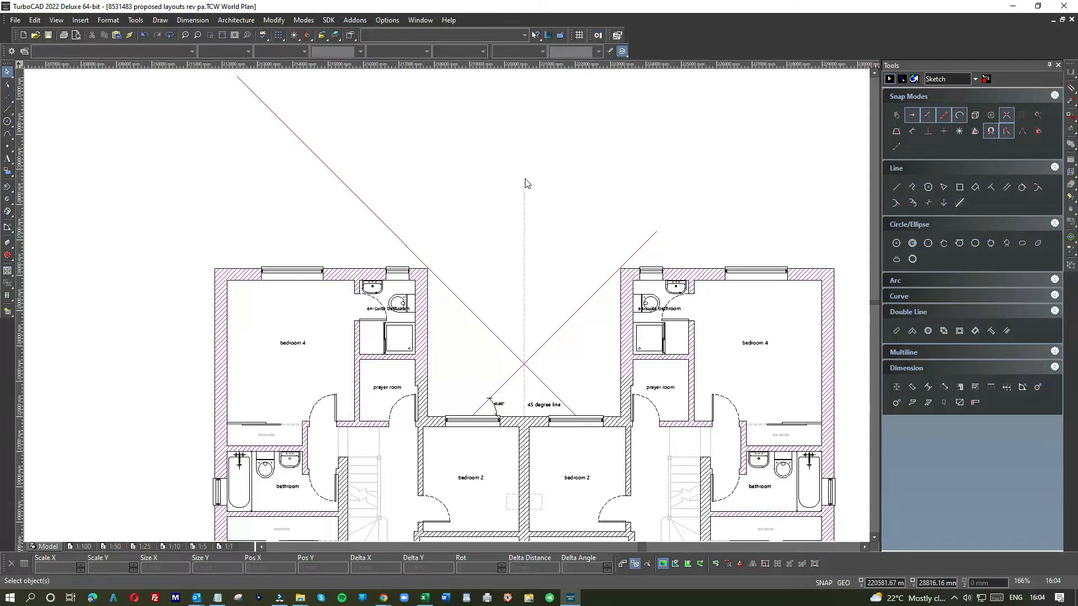
mouse_move(516, 449)
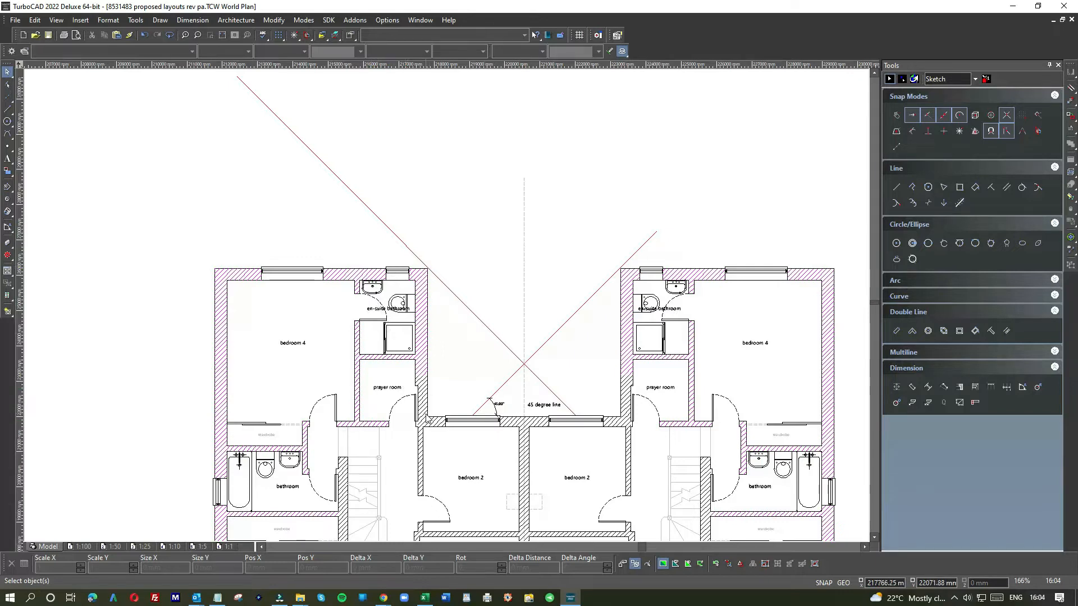
mouse_move(214, 351)
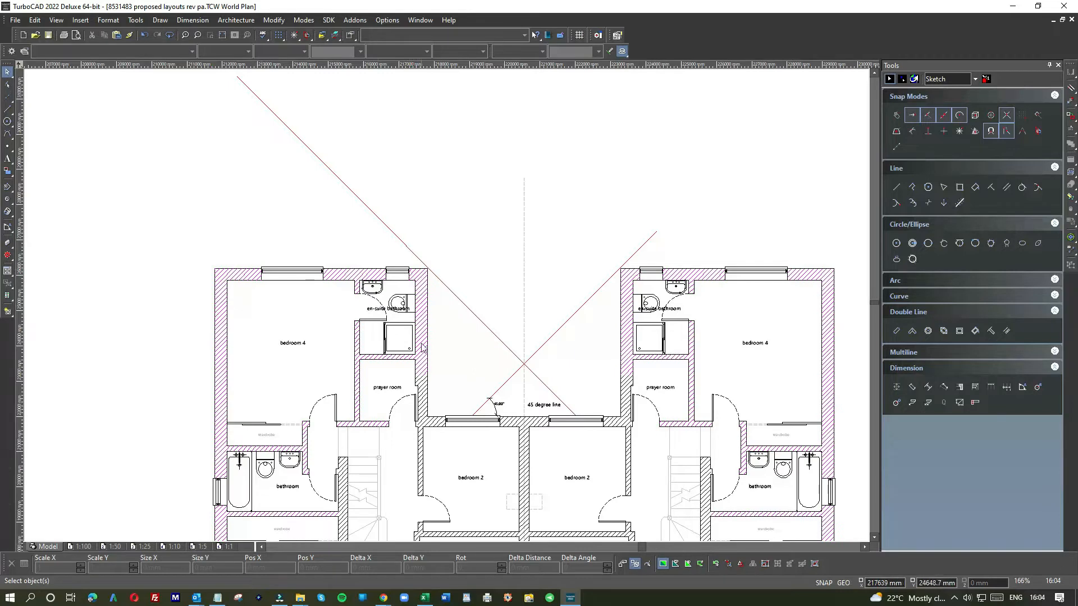
mouse_move(245, 208)
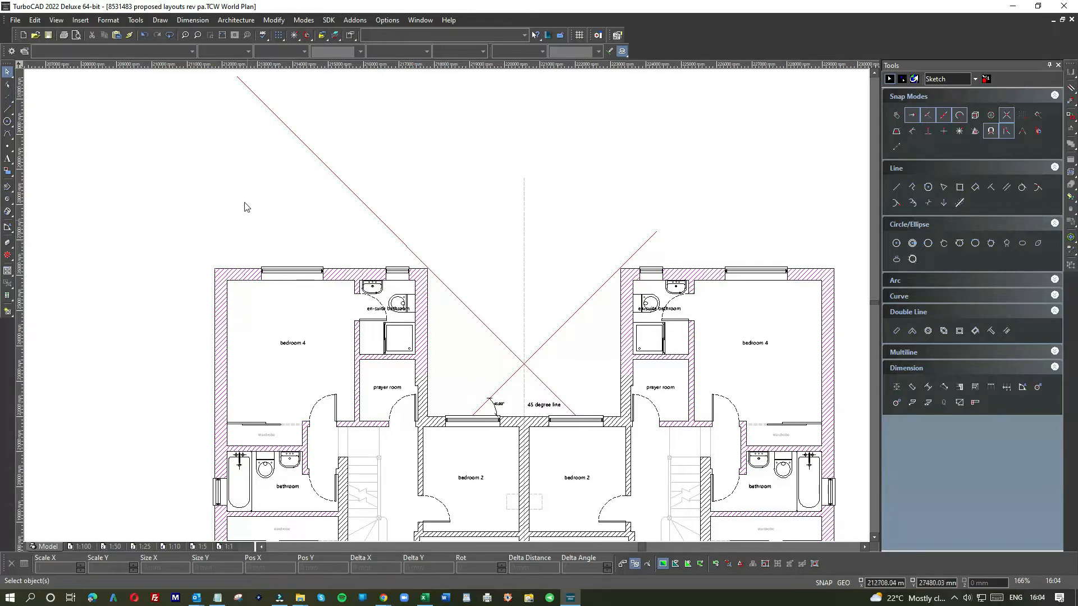
mouse_move(501, 292)
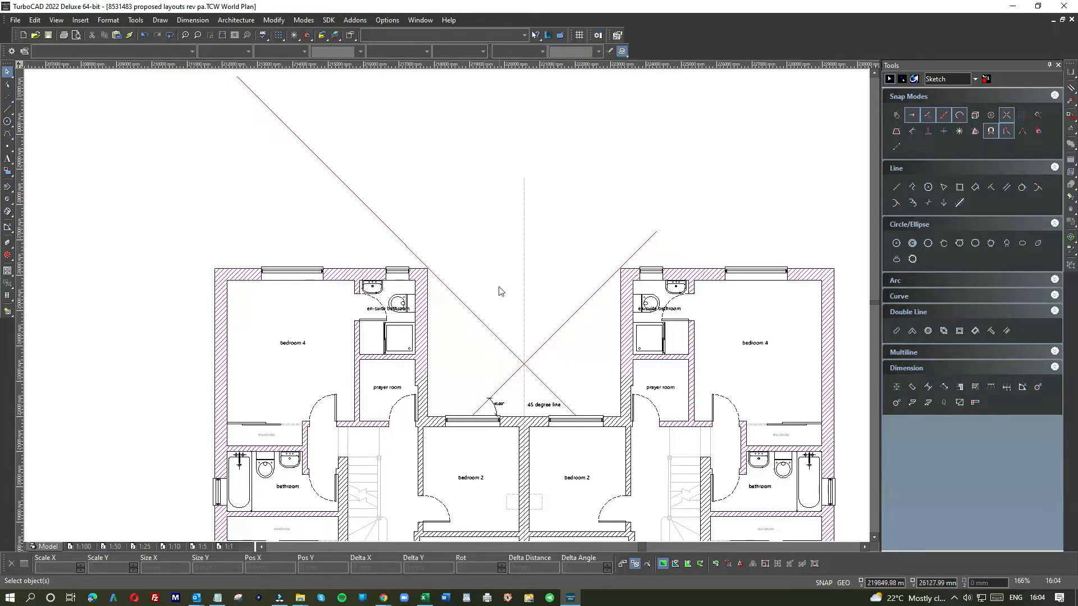
mouse_move(231, 195)
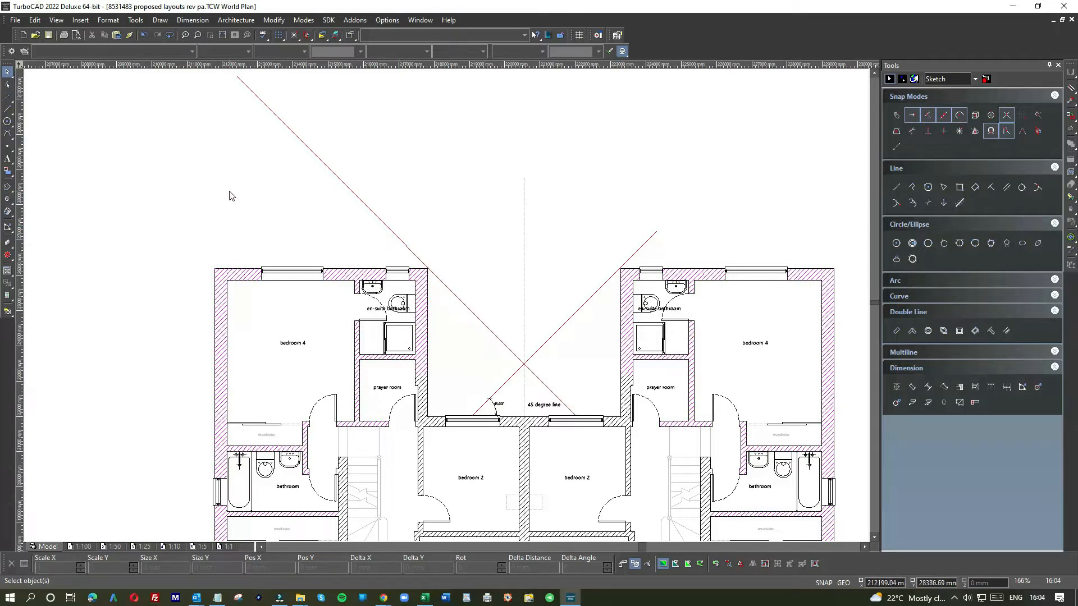
mouse_move(420, 271)
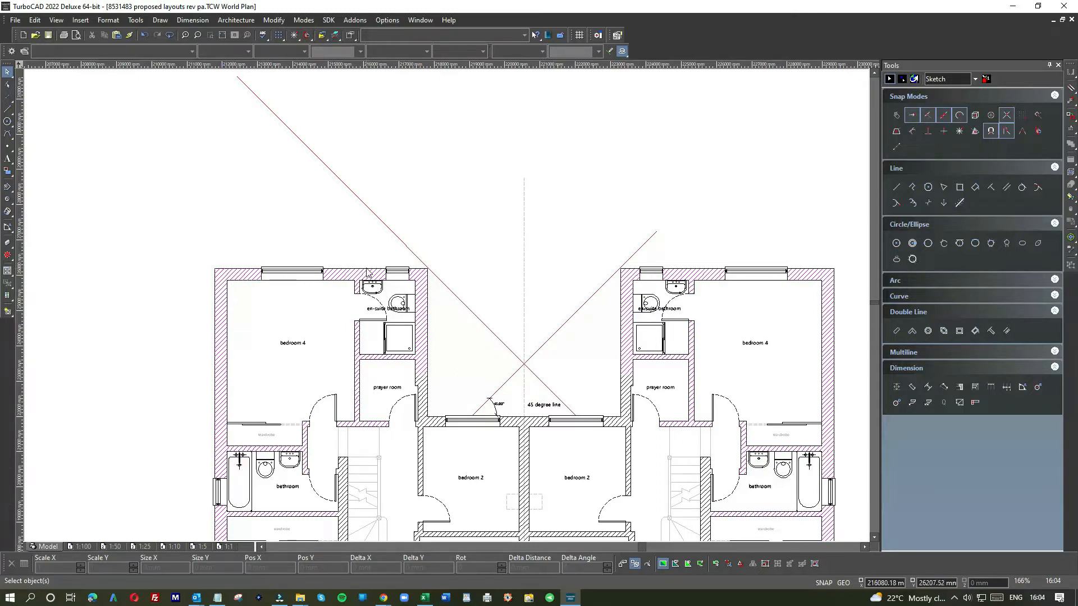
mouse_move(418, 274)
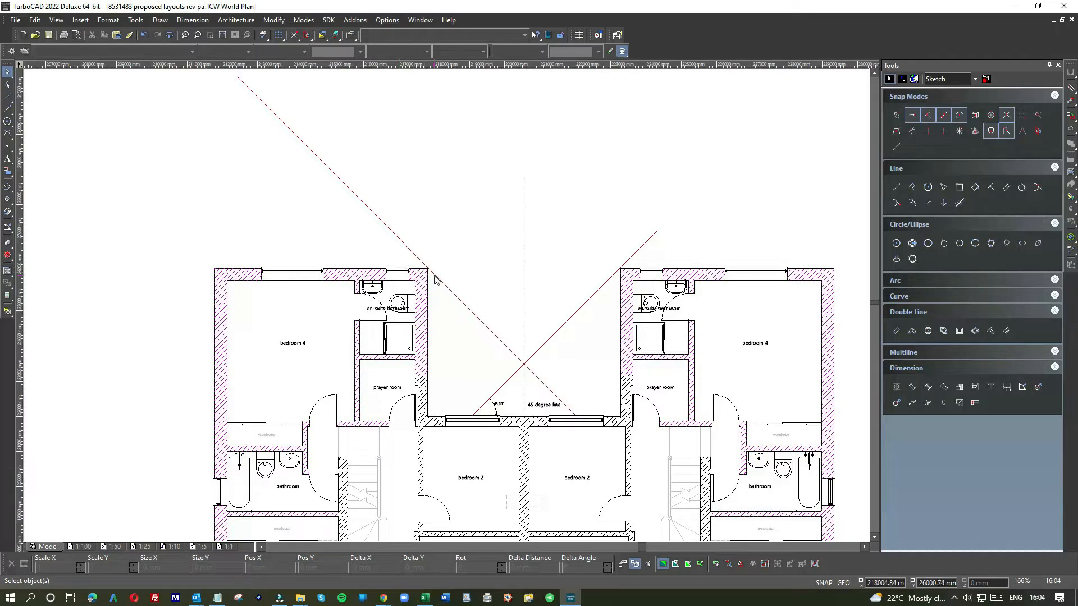
mouse_move(567, 412)
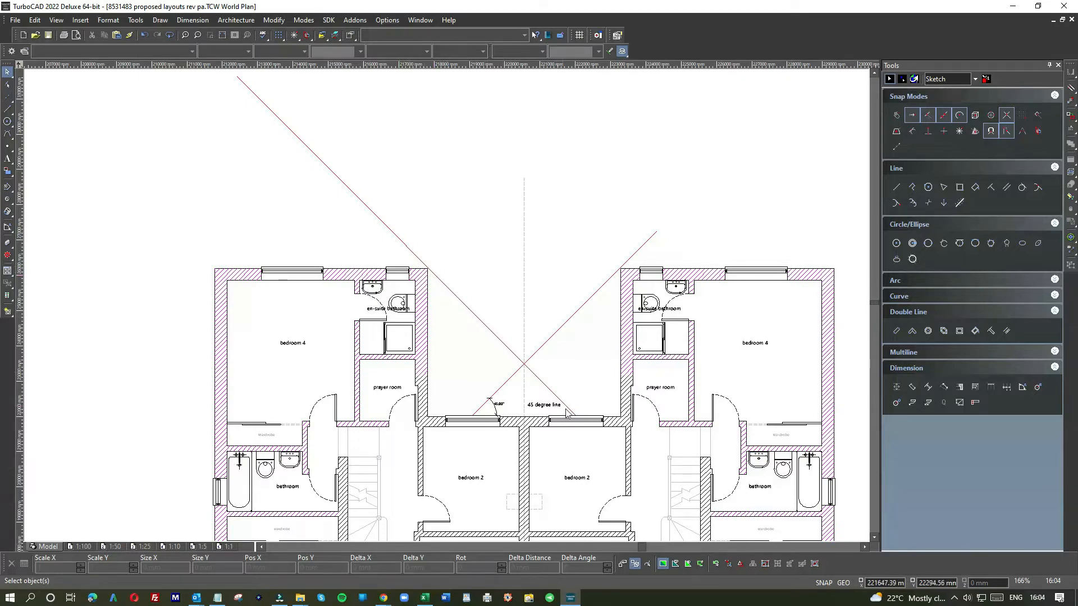
mouse_move(574, 418)
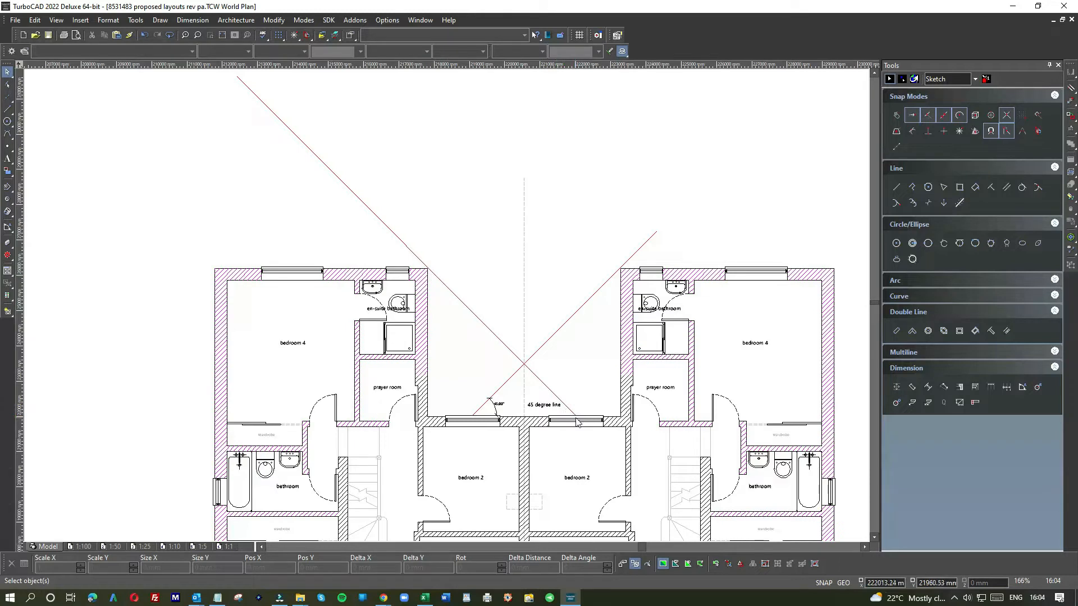
mouse_move(575, 421)
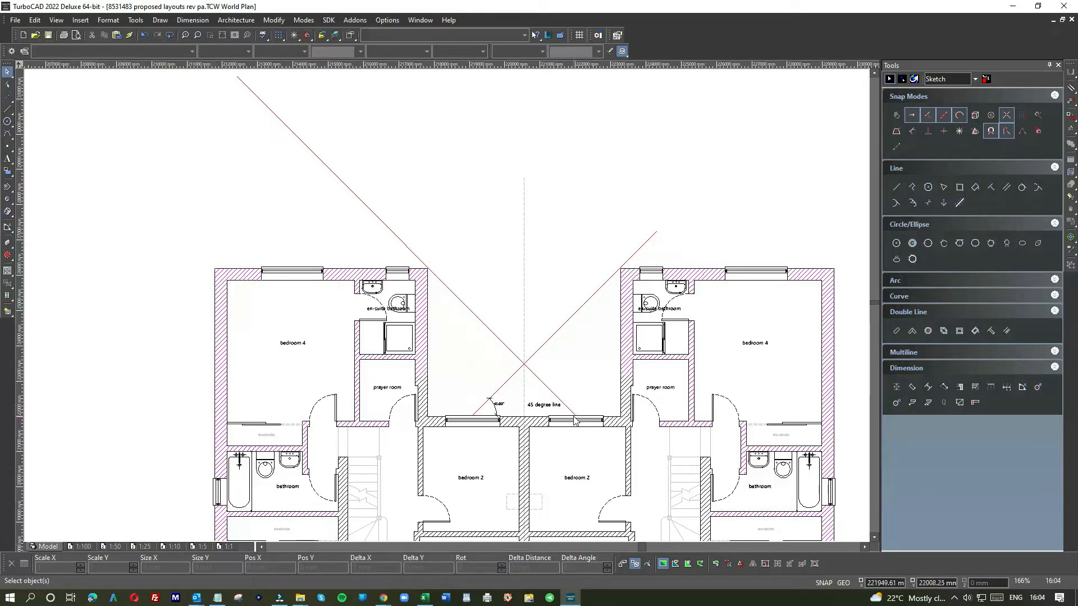
mouse_move(574, 421)
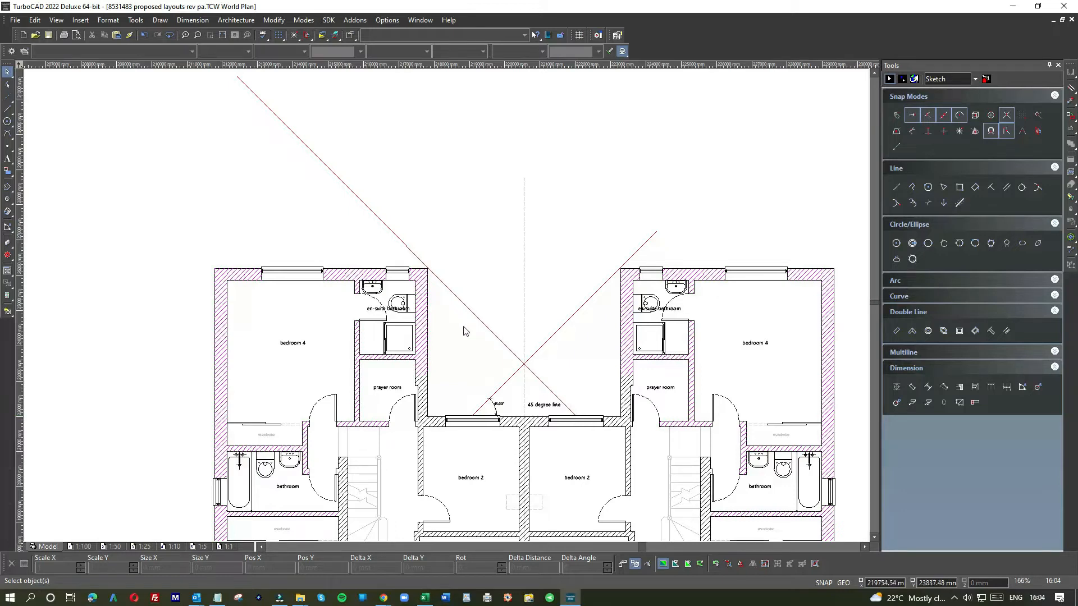
mouse_move(486, 418)
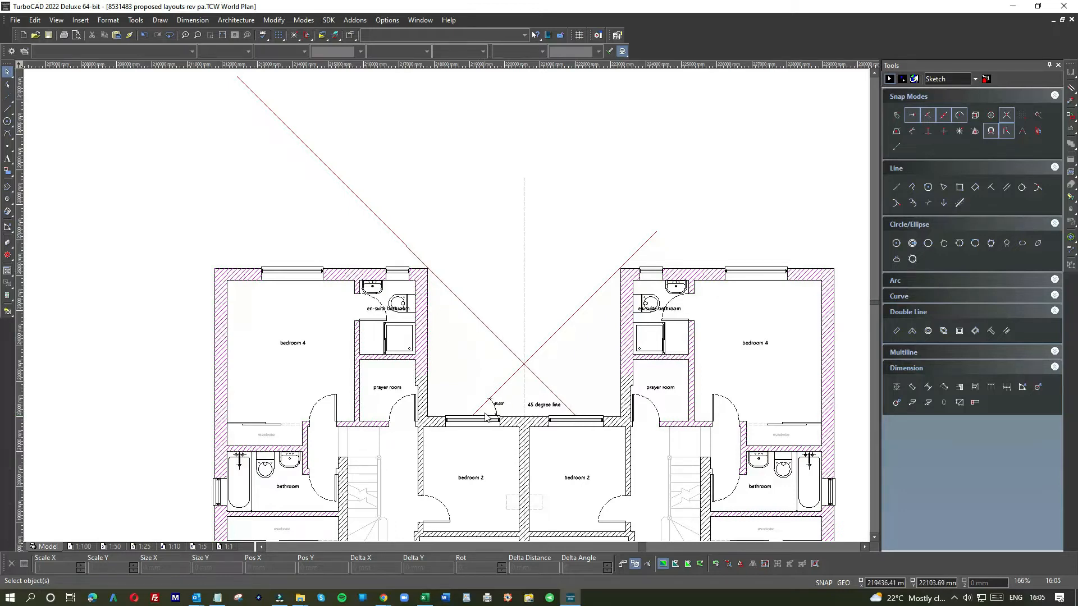
mouse_move(434, 343)
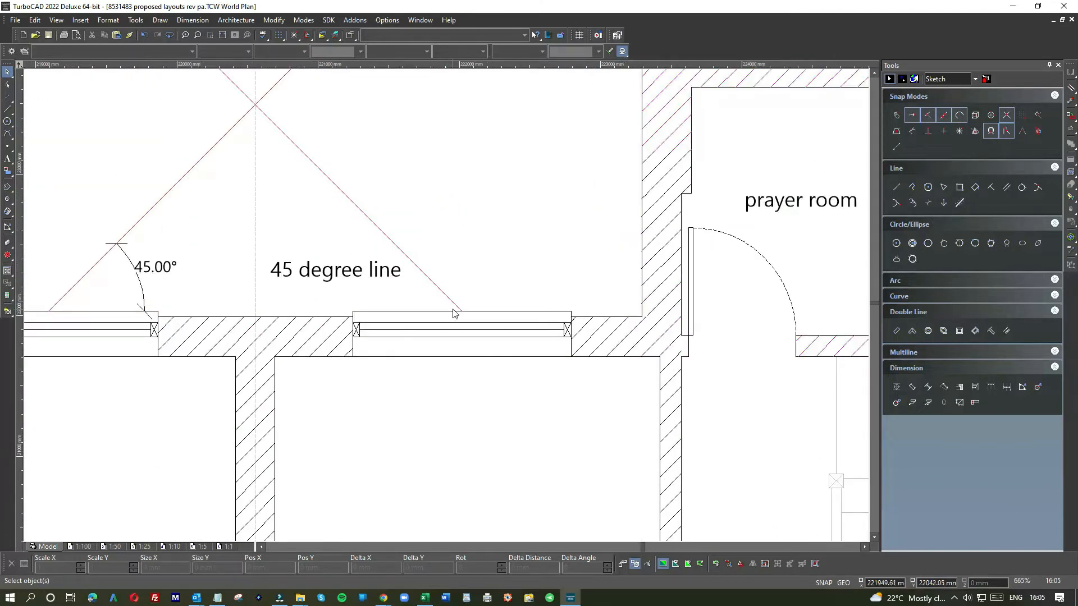
mouse_move(461, 317)
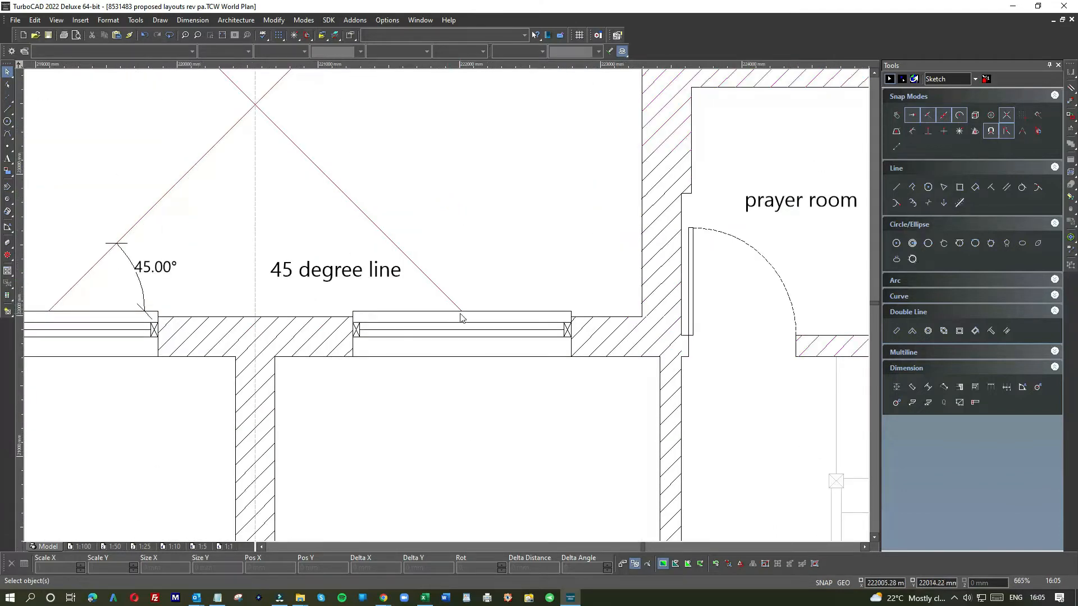
scroll("down", 3)
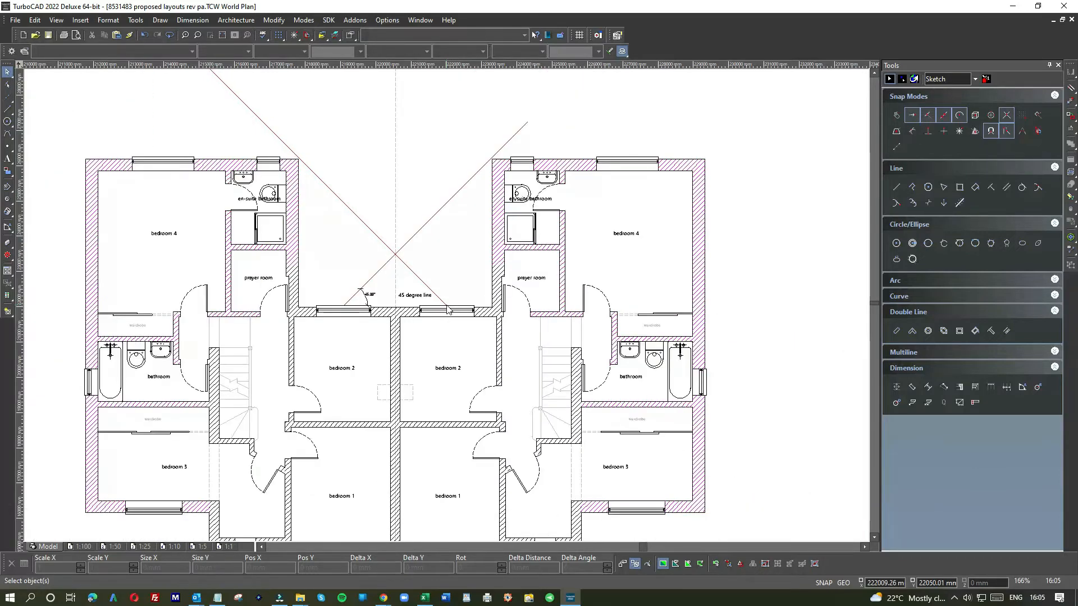
mouse_move(450, 313)
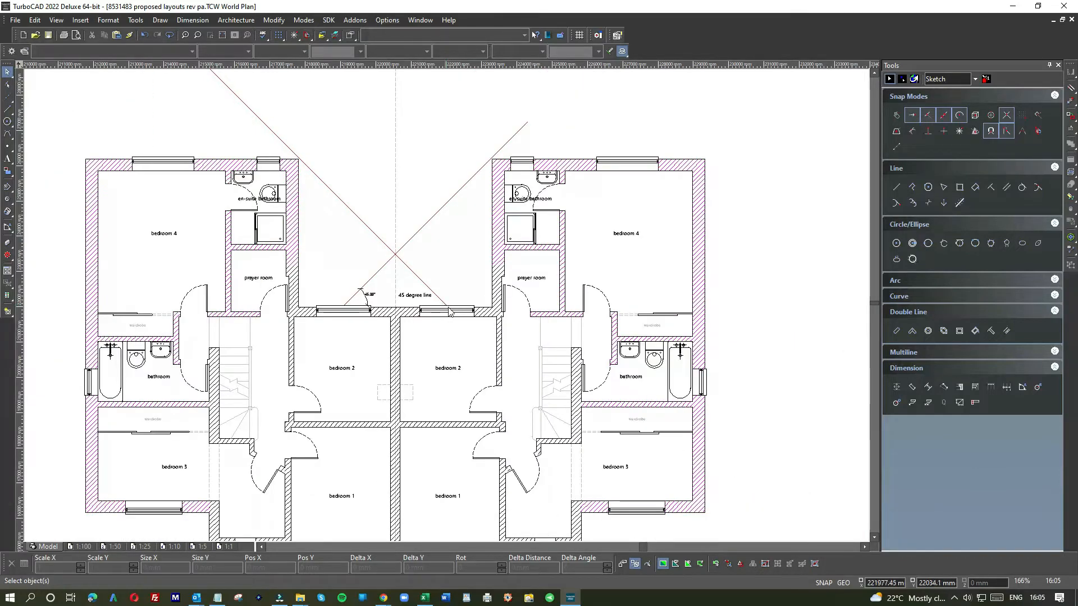
mouse_move(337, 204)
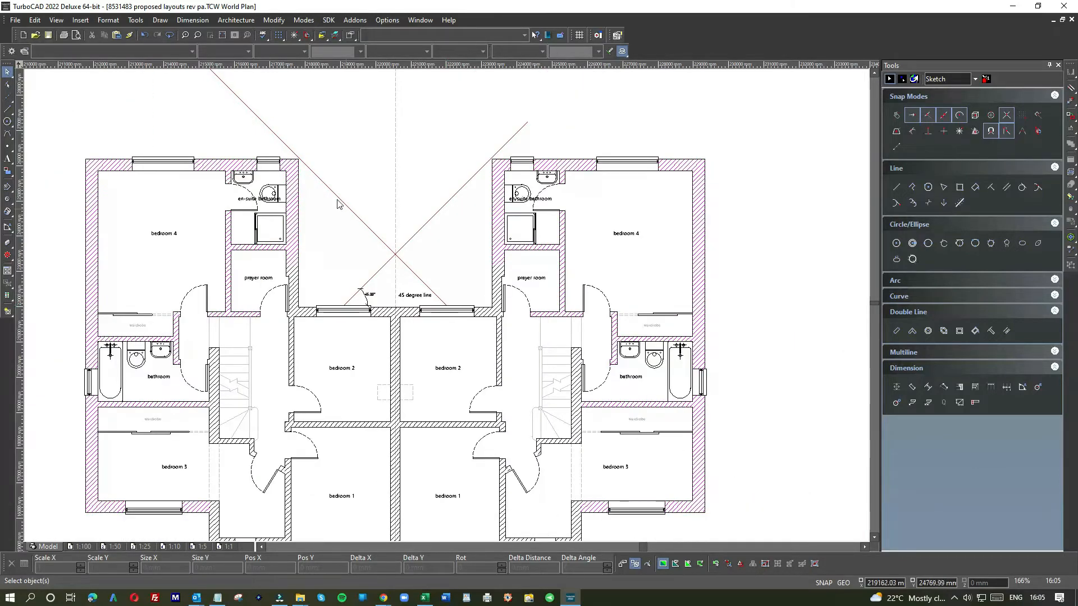
mouse_move(291, 168)
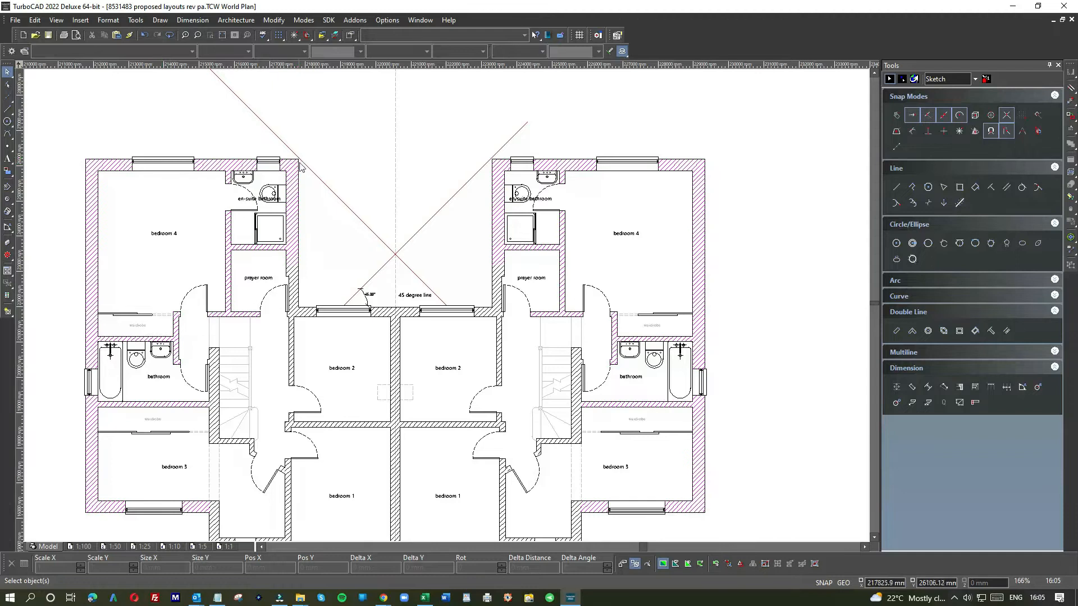
mouse_move(301, 166)
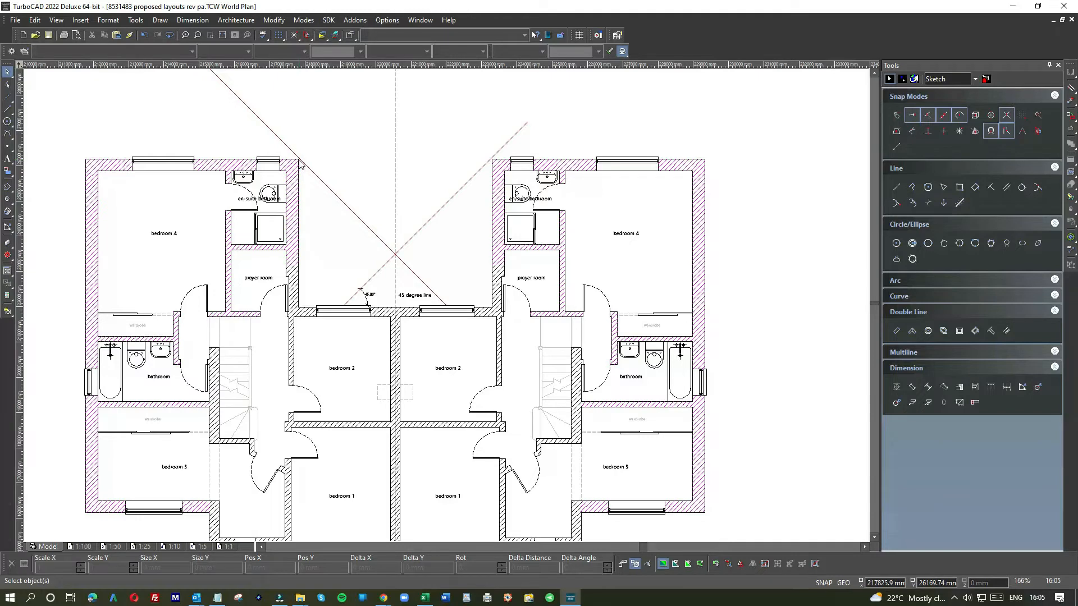
mouse_move(252, 164)
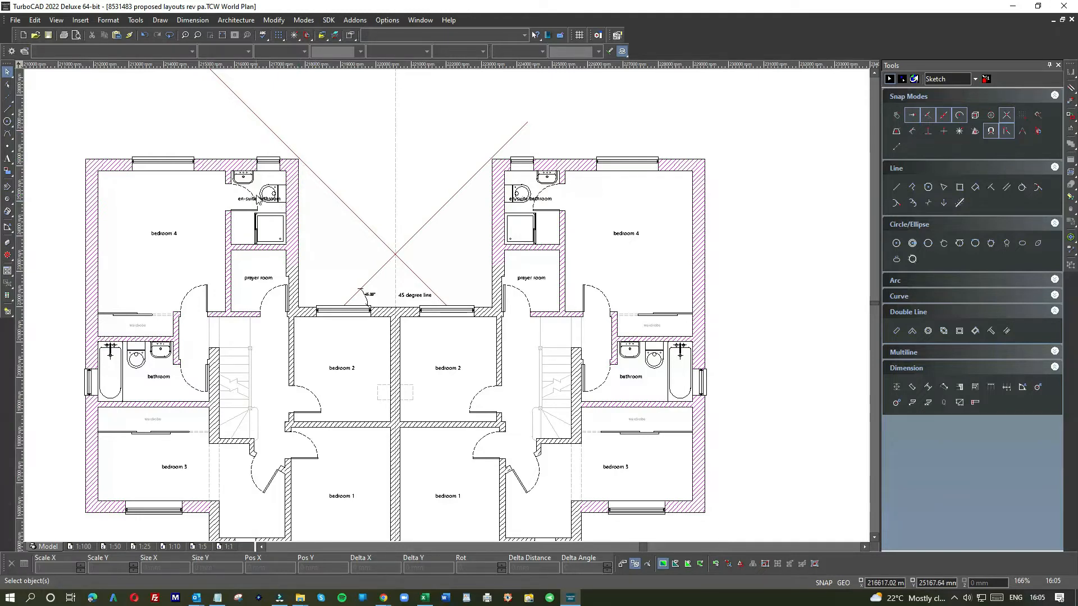
mouse_move(247, 115)
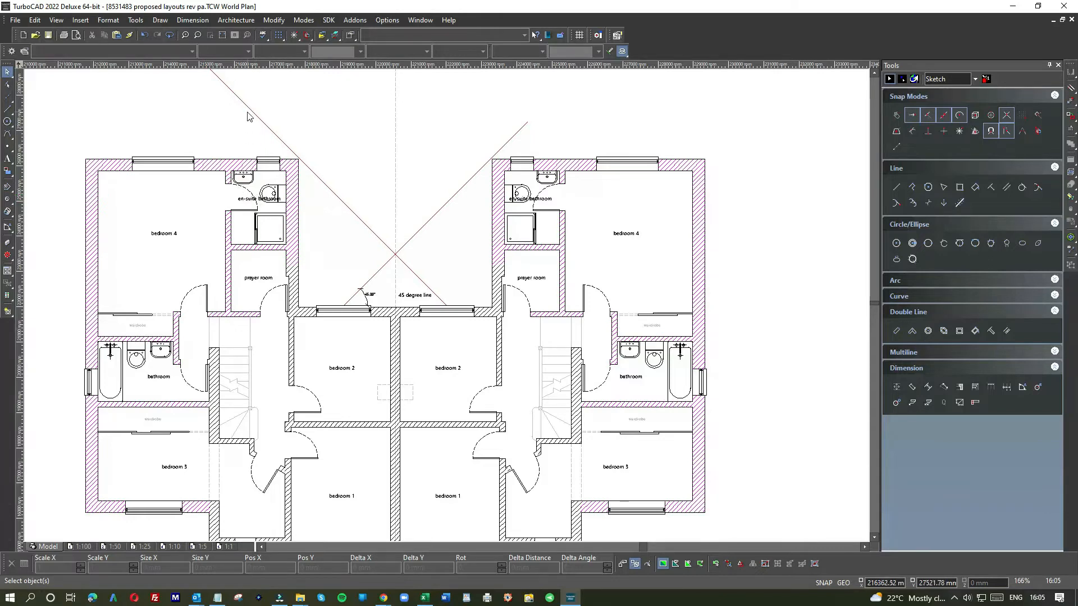
mouse_move(152, 213)
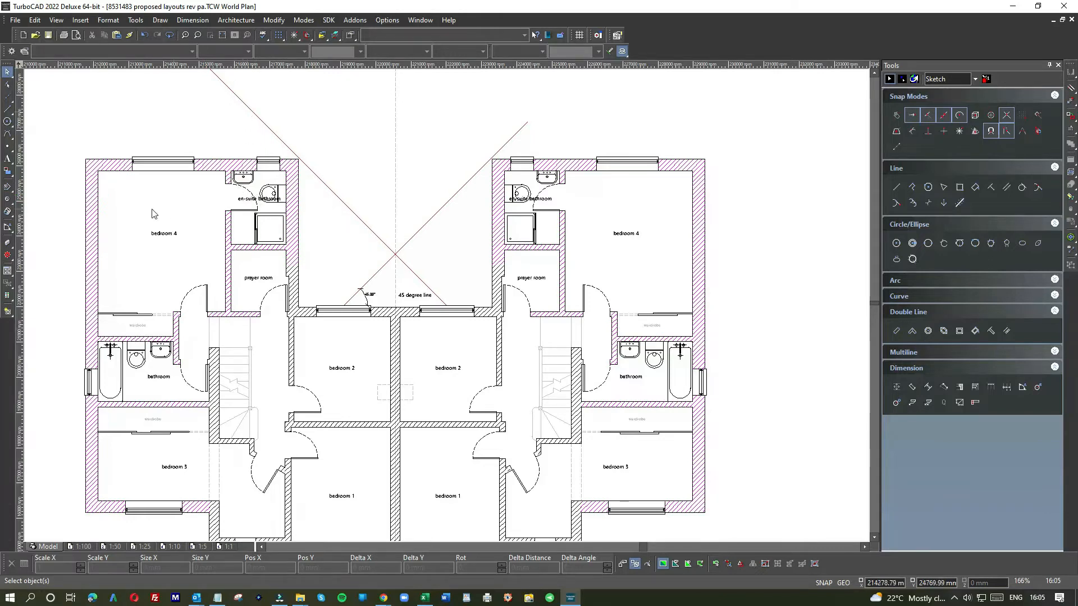
mouse_move(124, 196)
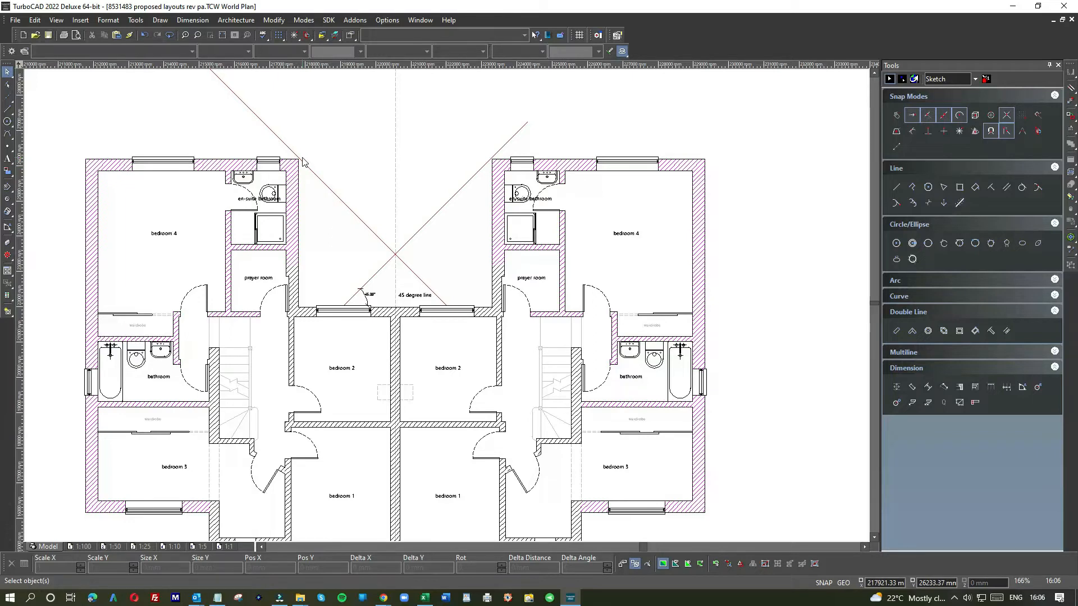
mouse_move(344, 179)
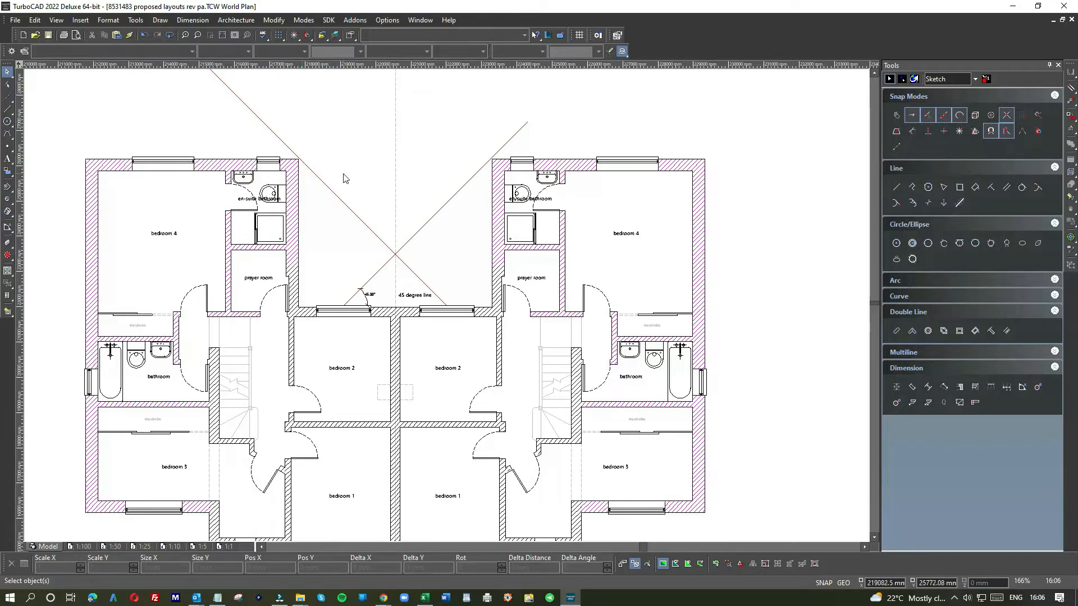
mouse_move(433, 310)
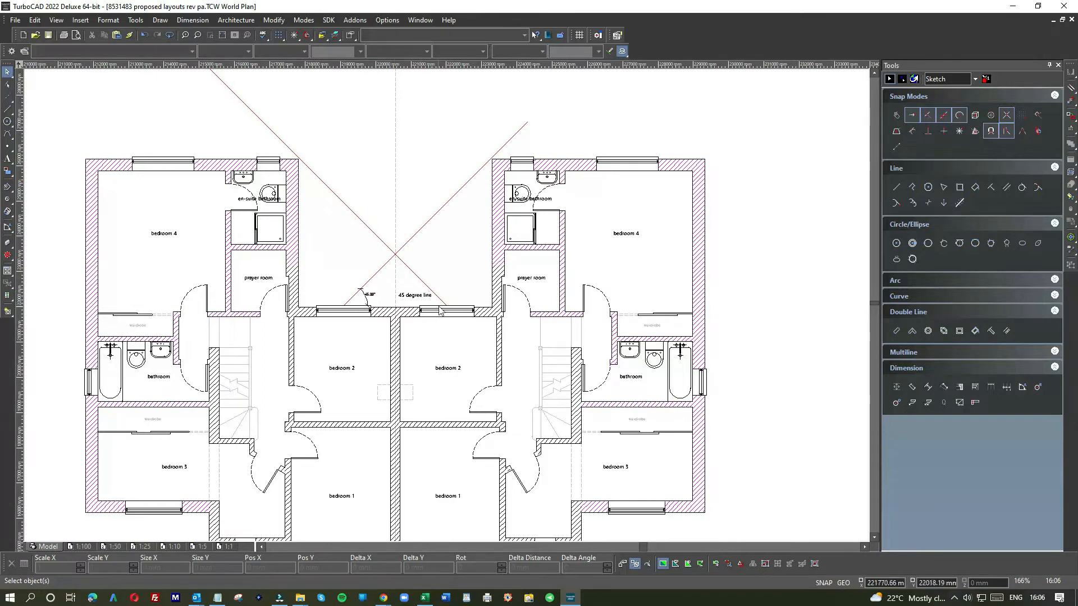
mouse_move(445, 311)
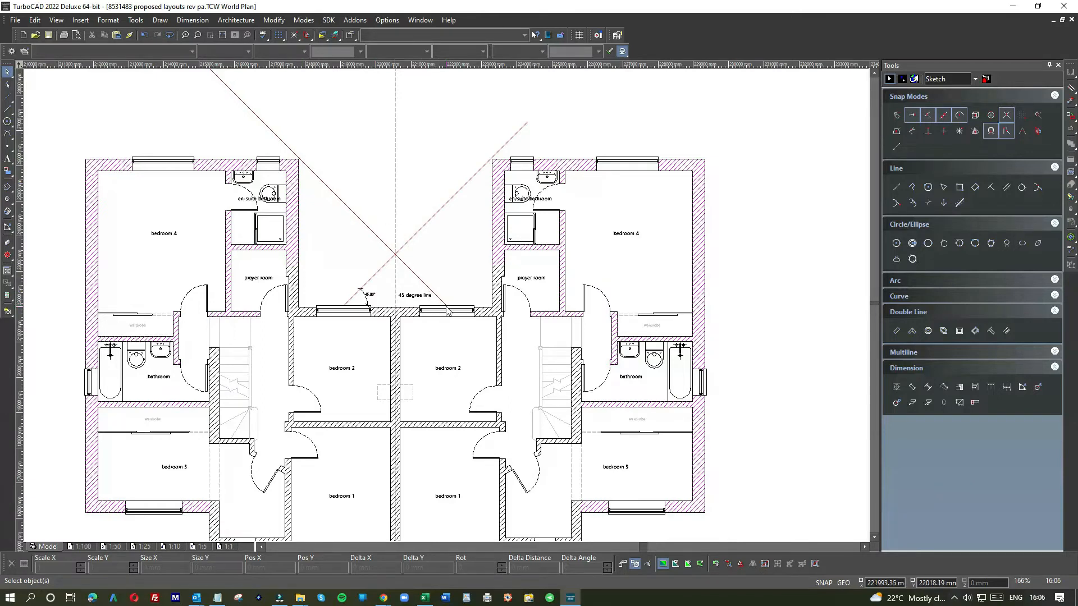
mouse_move(446, 310)
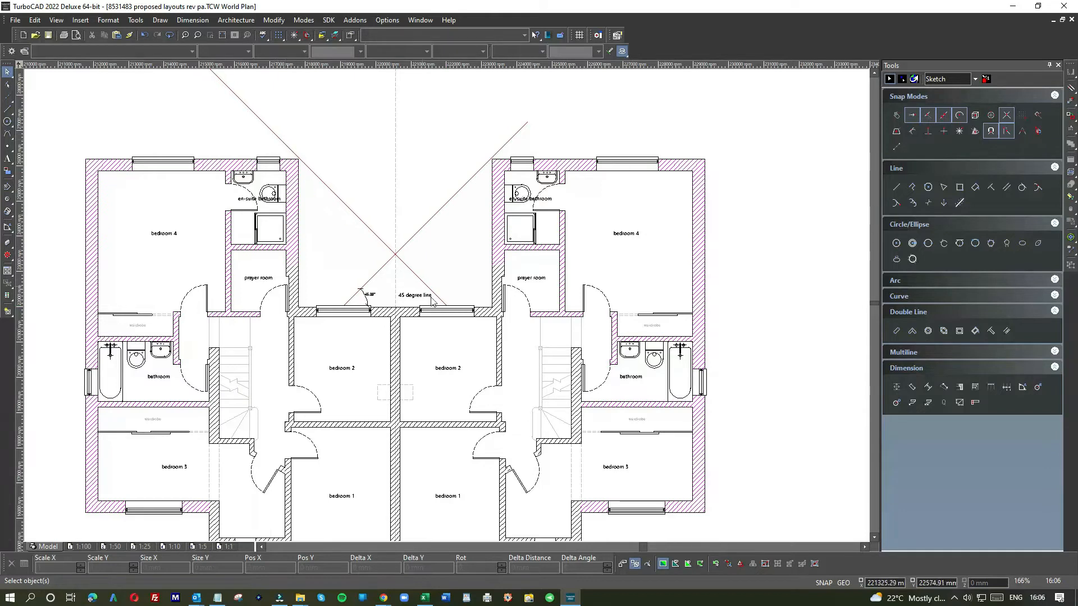
mouse_move(268, 143)
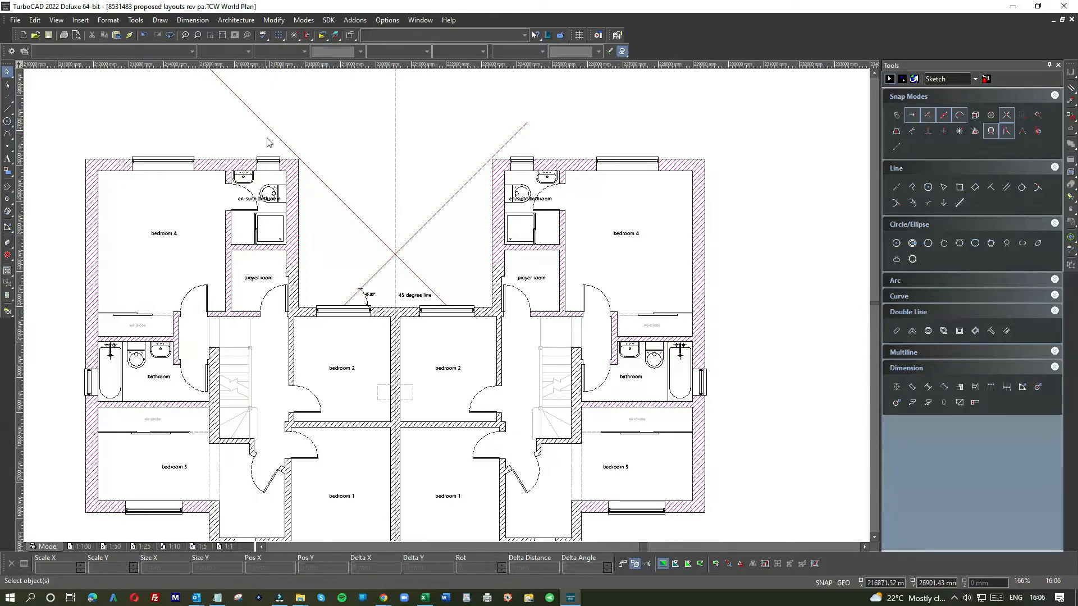
mouse_move(314, 187)
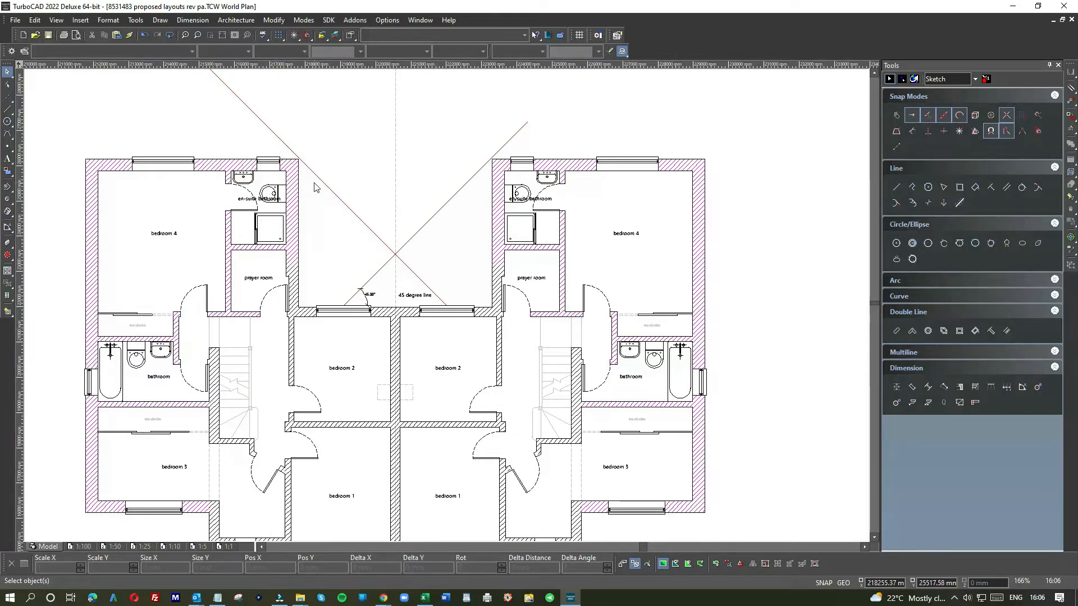
mouse_move(274, 149)
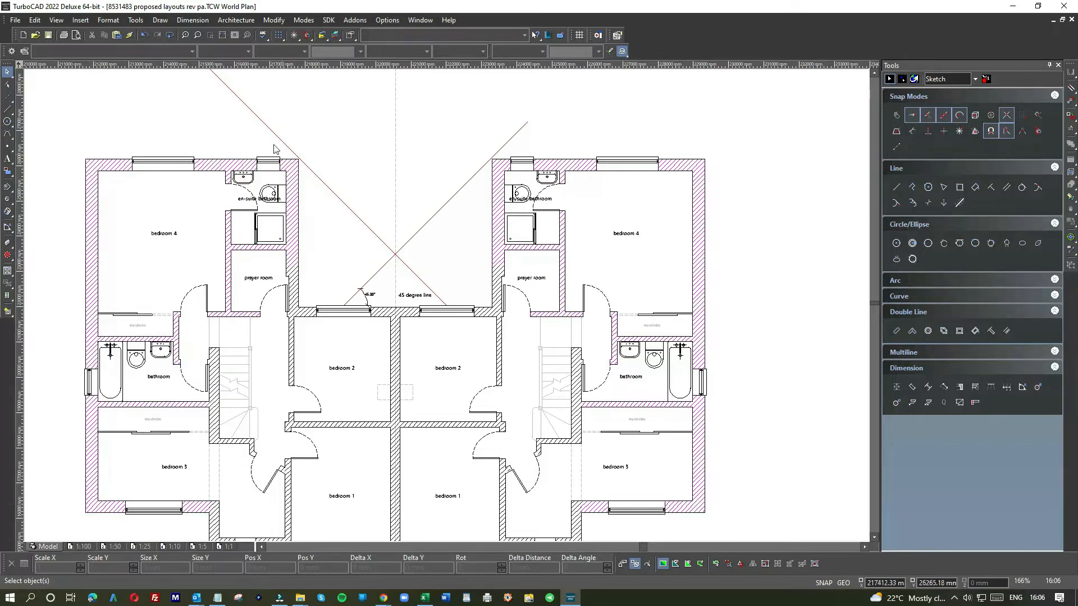
mouse_move(314, 183)
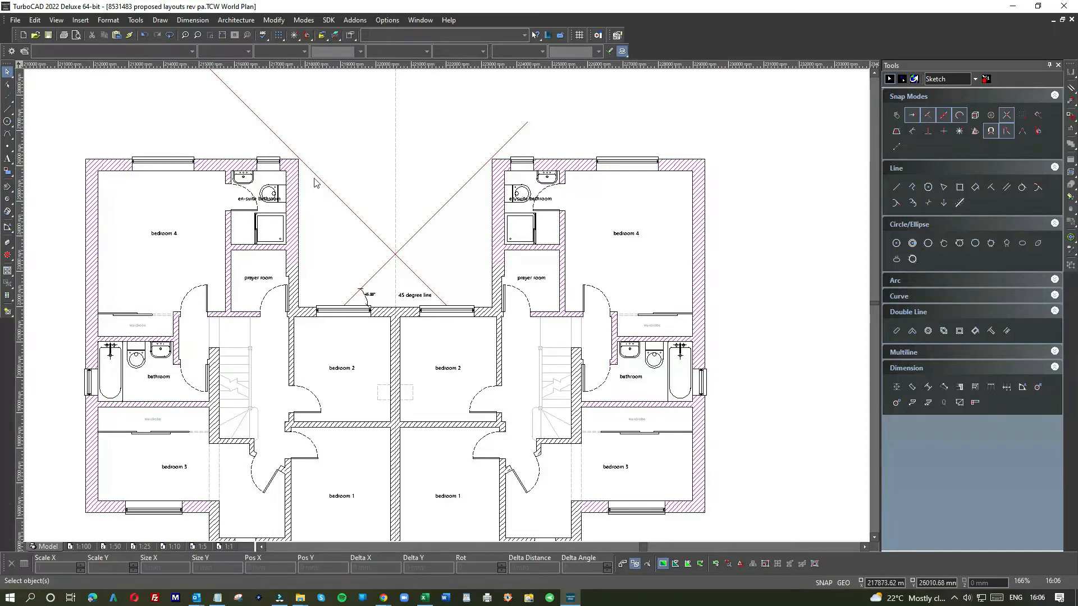
mouse_move(346, 242)
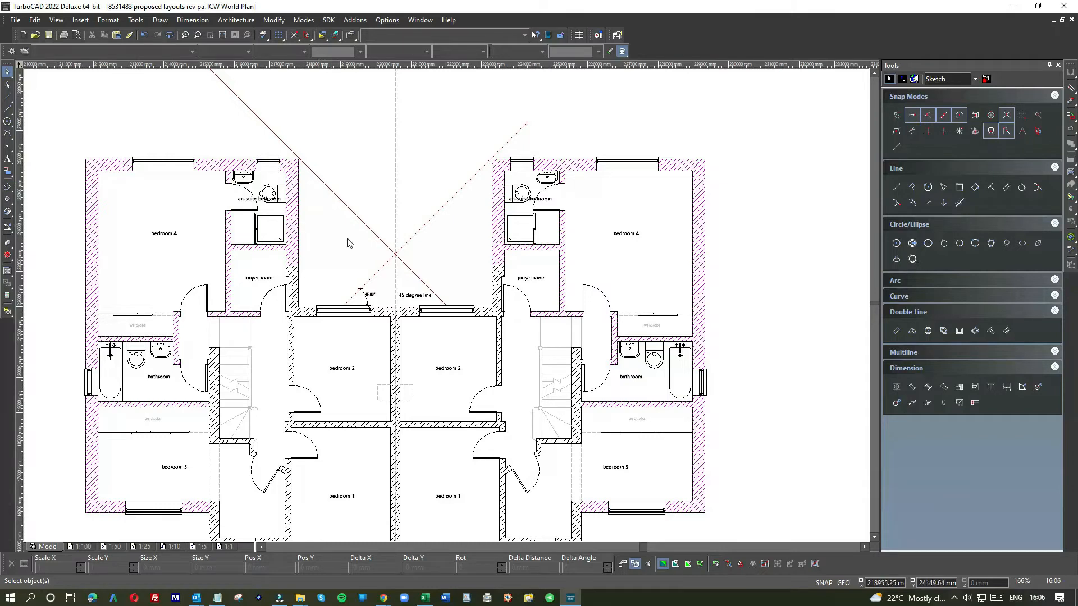
mouse_move(324, 265)
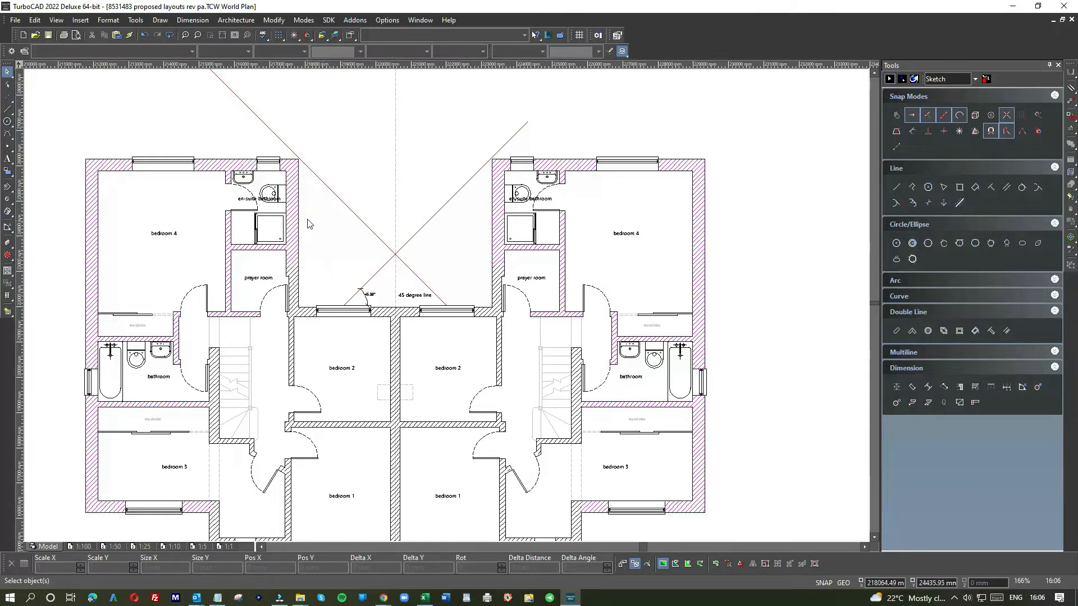
mouse_move(209, 199)
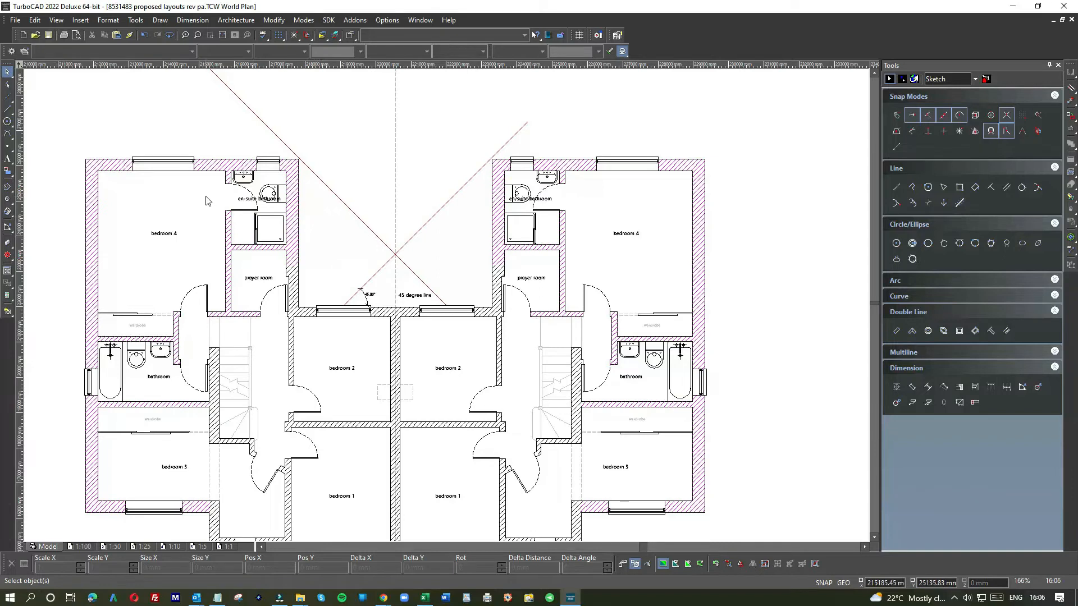
mouse_move(324, 246)
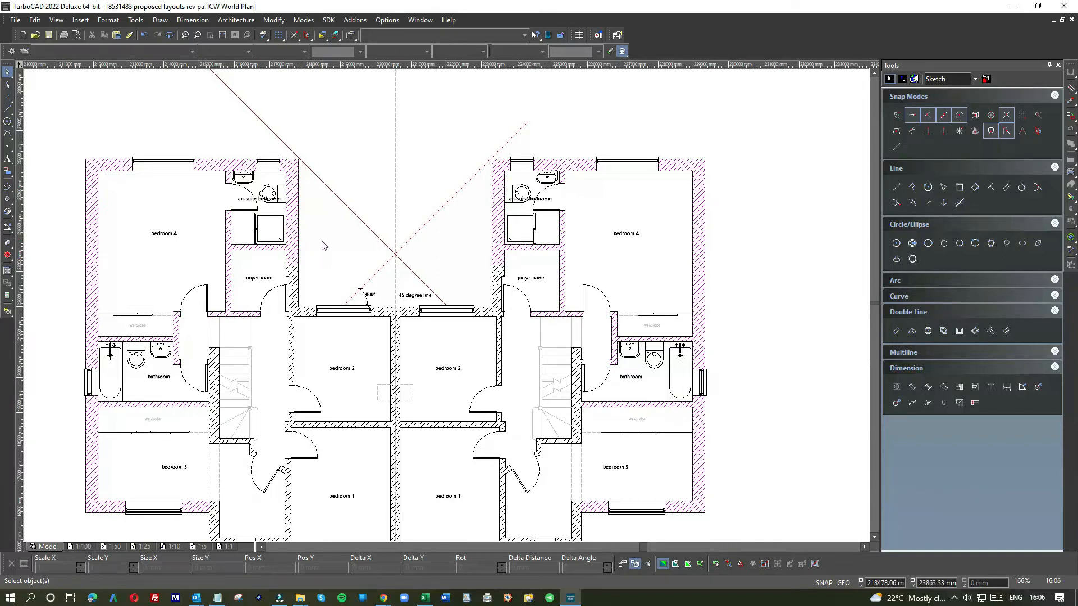
mouse_move(325, 213)
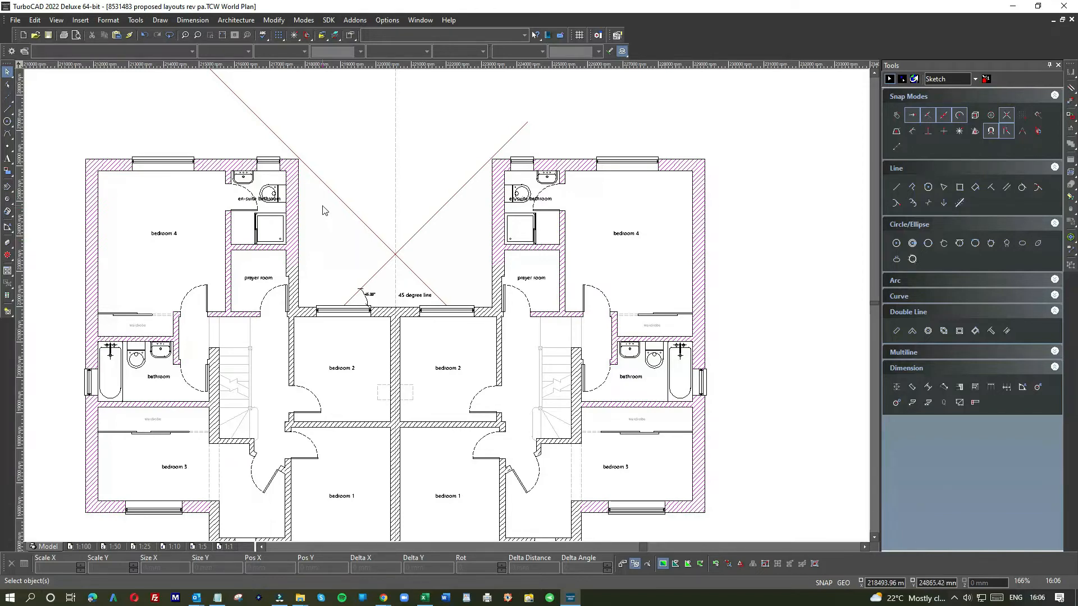
mouse_move(371, 206)
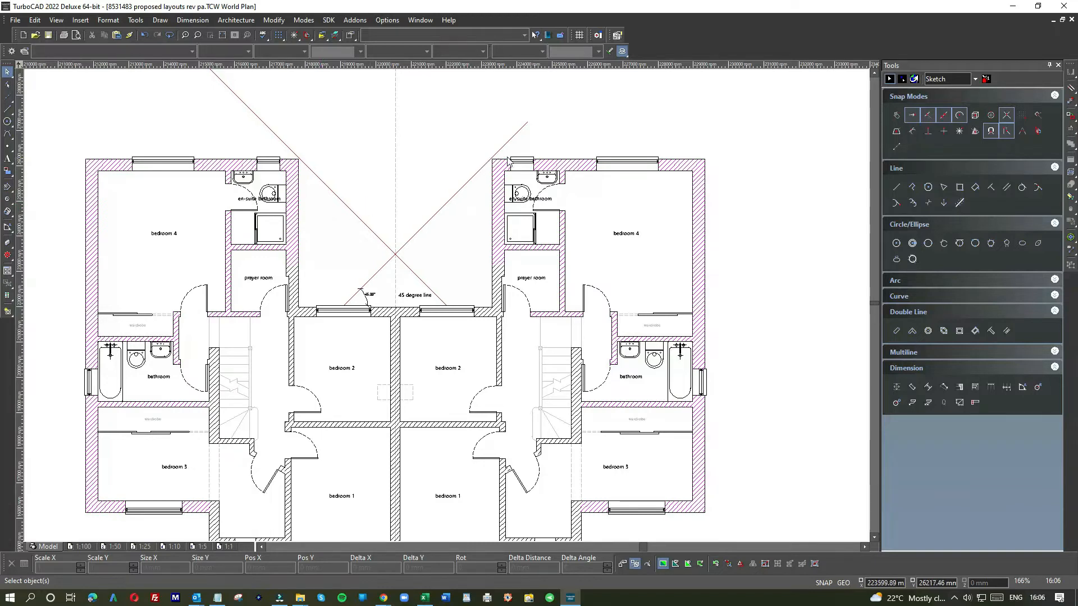
mouse_move(385, 251)
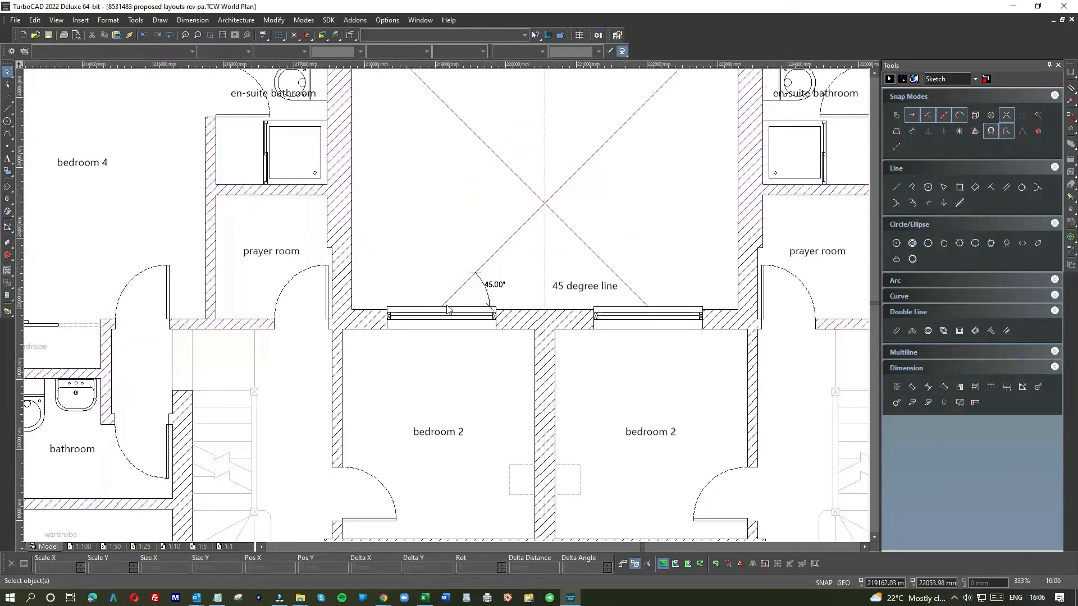
Step: Draw new 45° Single Lines from the central bedroom 2 window centres using midpoint snap, then end the tool
scroll("down", 3)
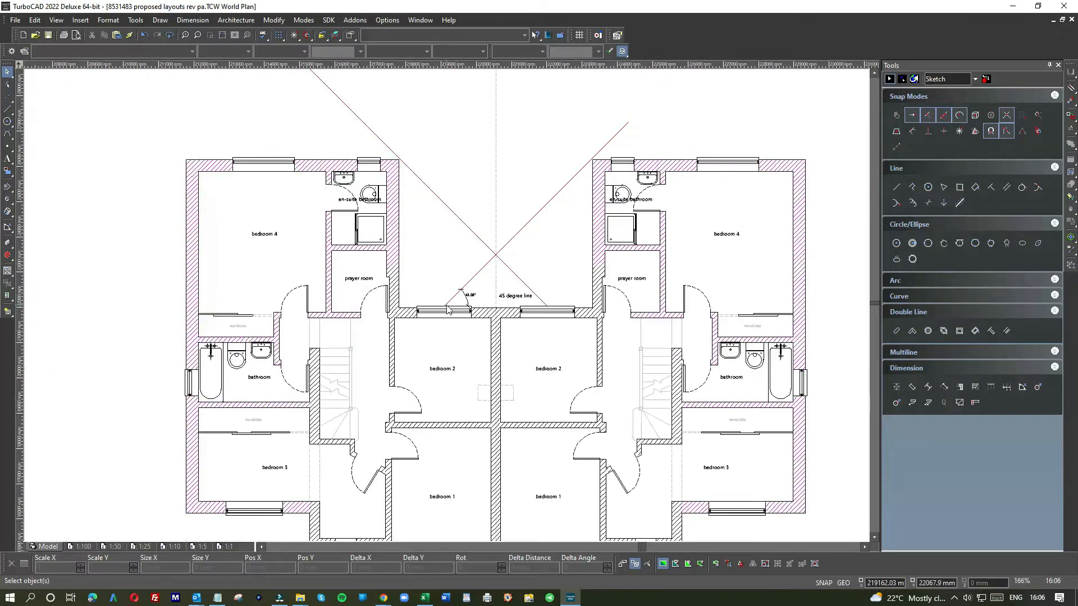
mouse_move(537, 221)
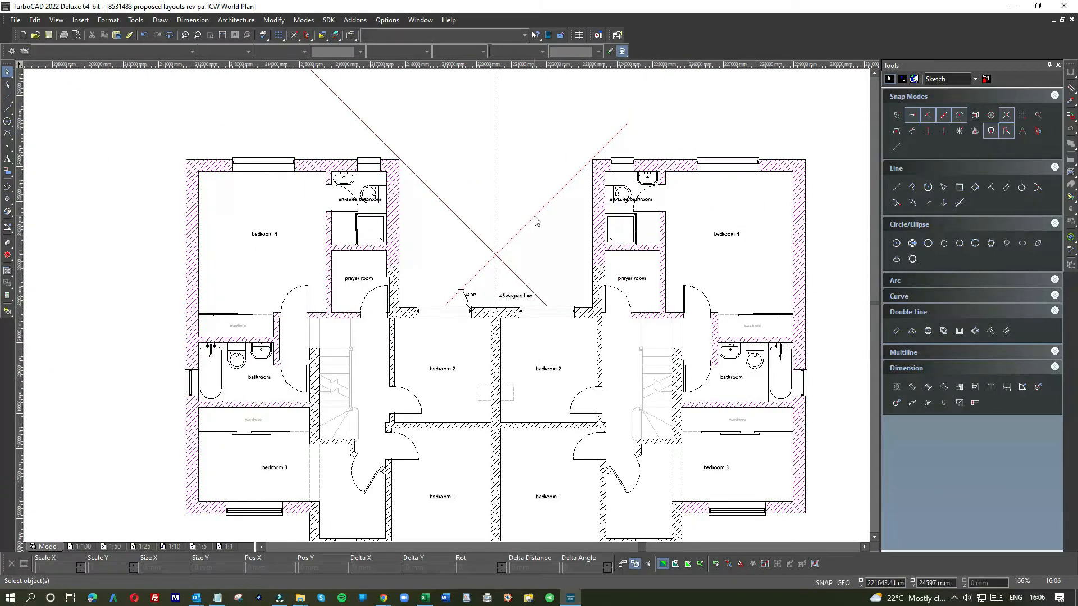
left_click(534, 213)
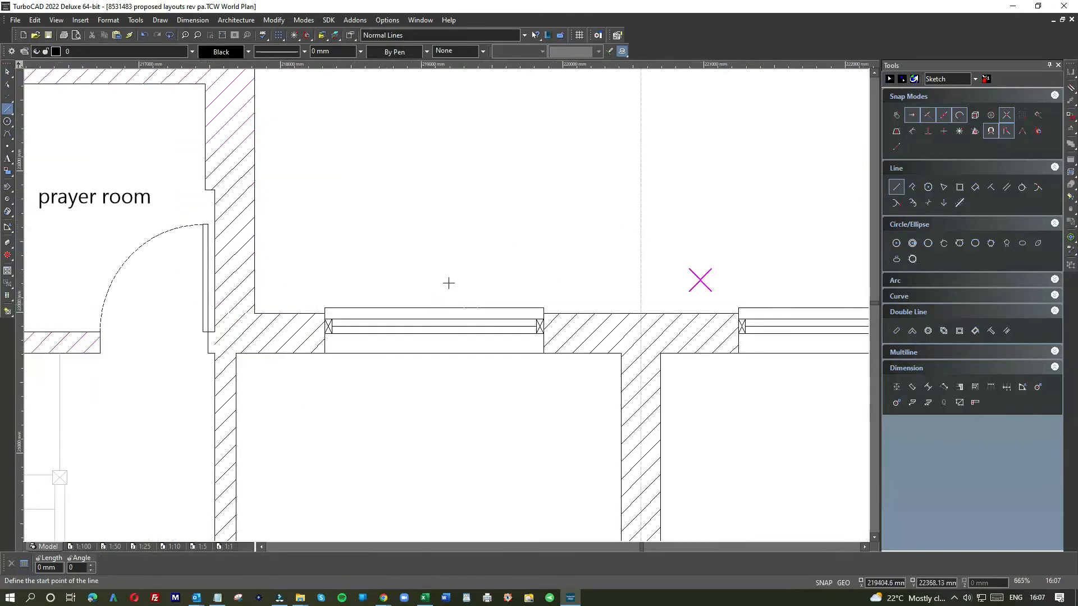
left_click(431, 307)
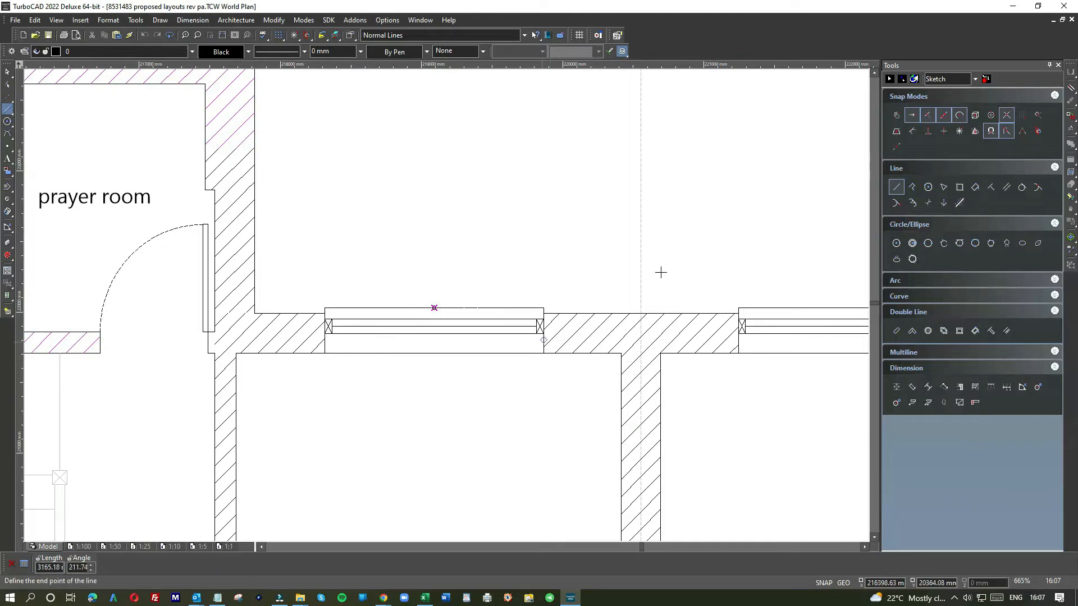
mouse_move(802, 170)
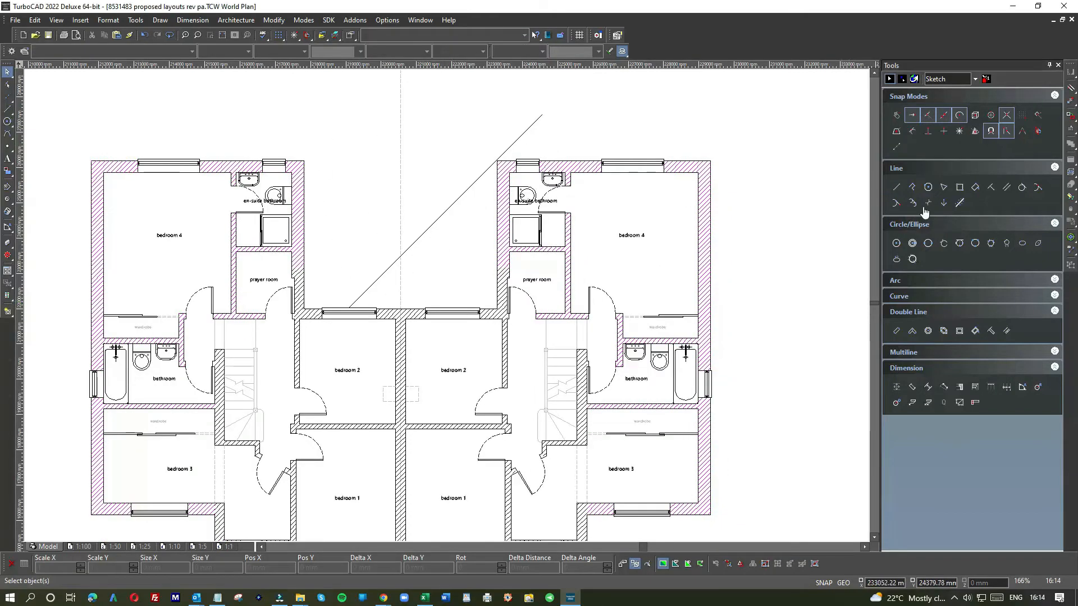
left_click(896, 187)
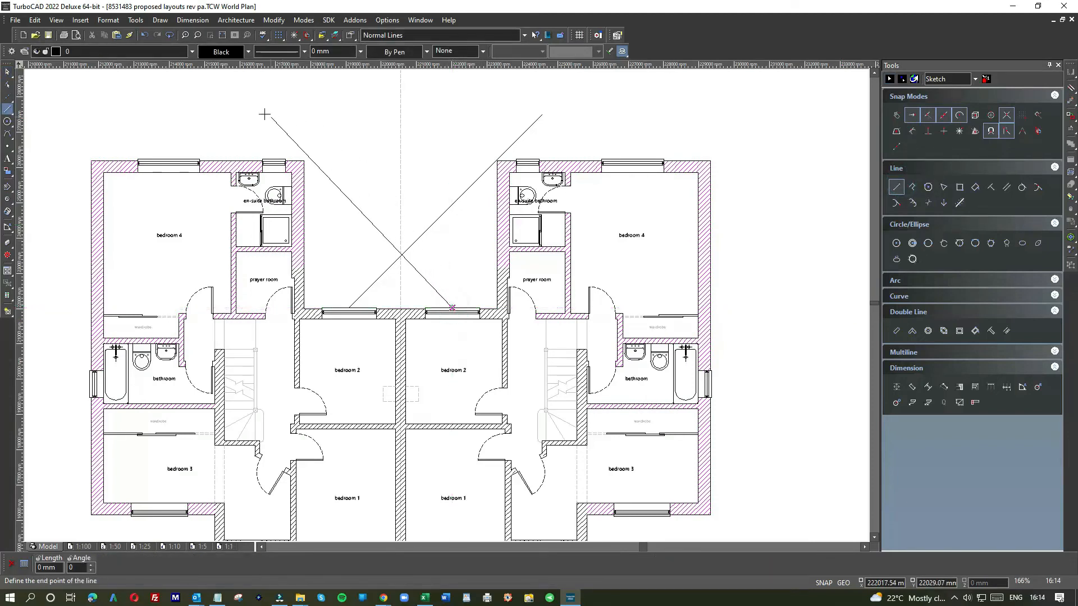
mouse_move(257, 111)
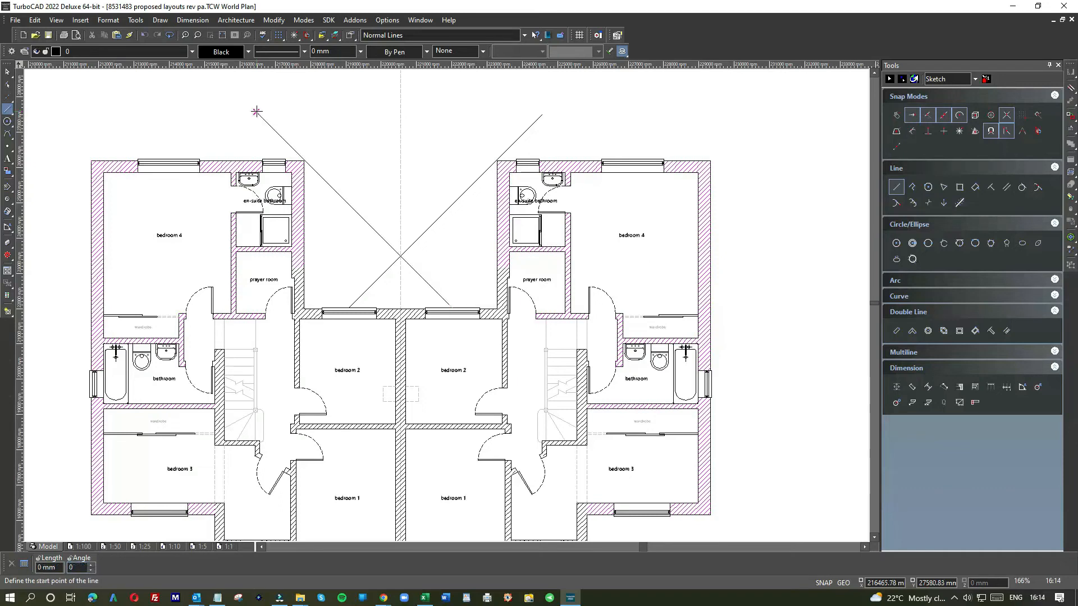
mouse_move(370, 163)
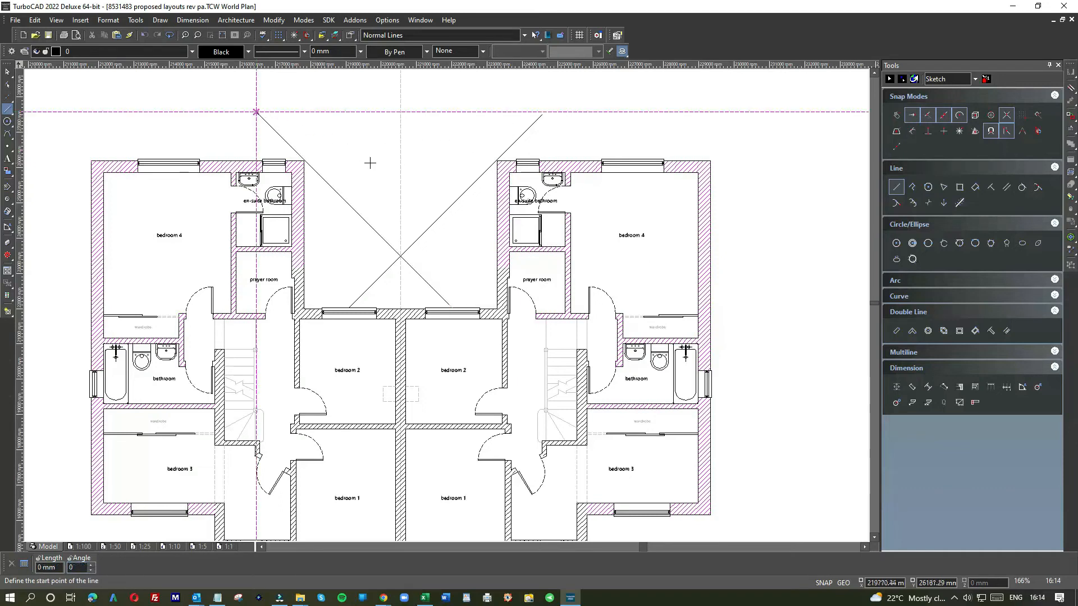
left_click(8, 72)
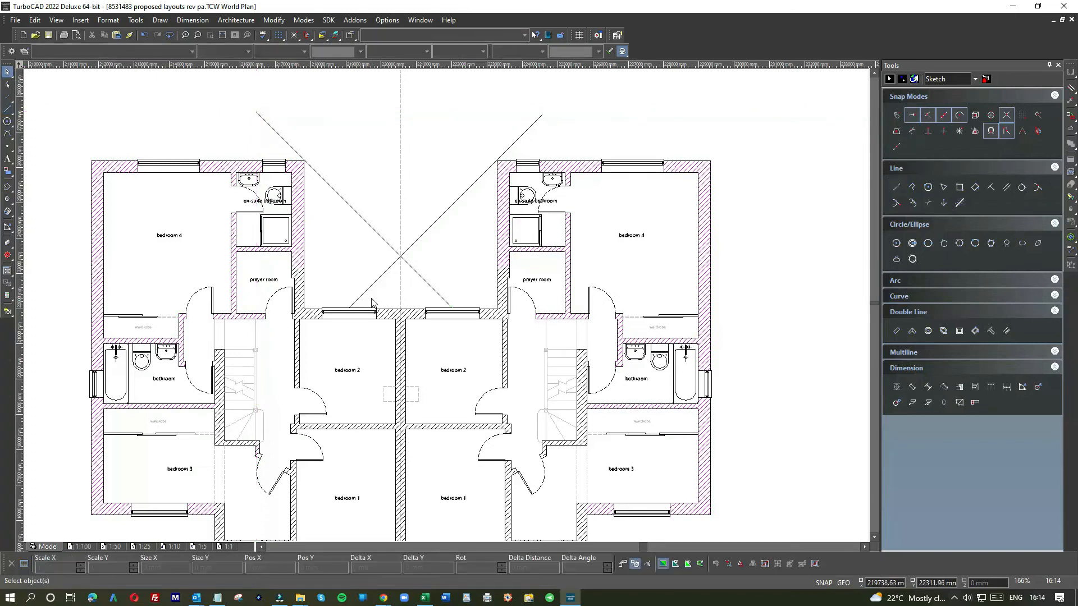
mouse_move(384, 296)
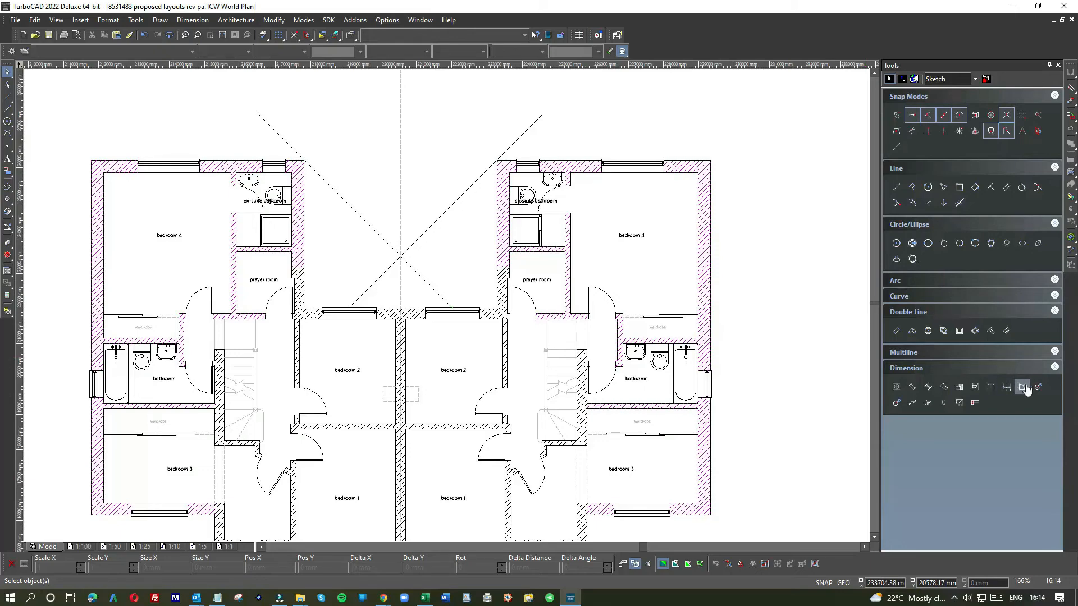
Step: Place a 45.00° Angular Dimension between the left central window line and its new diagonal
left_click(1021, 387)
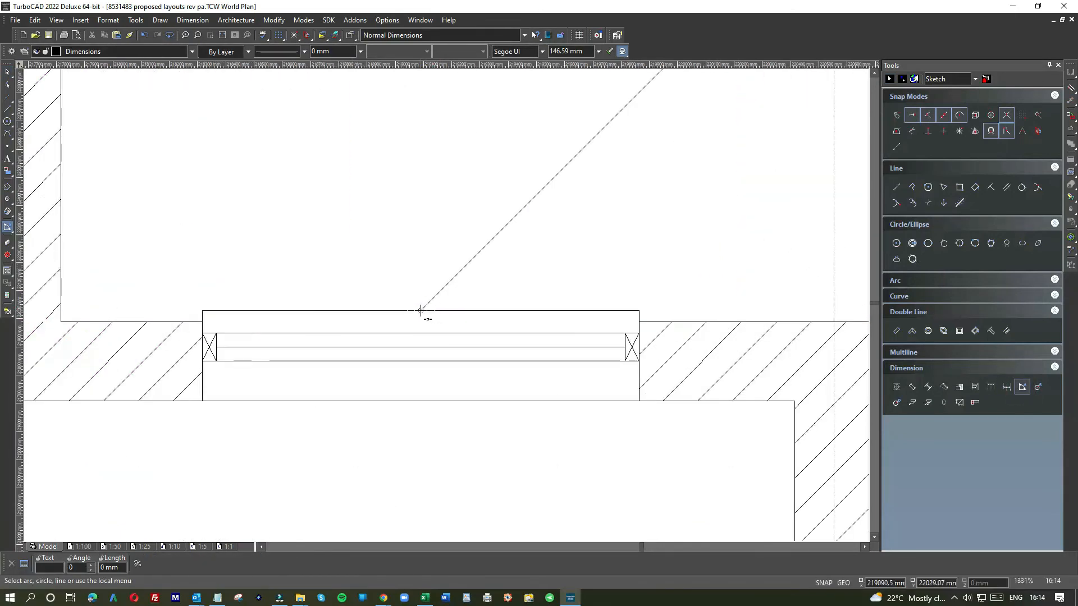
left_click(421, 311)
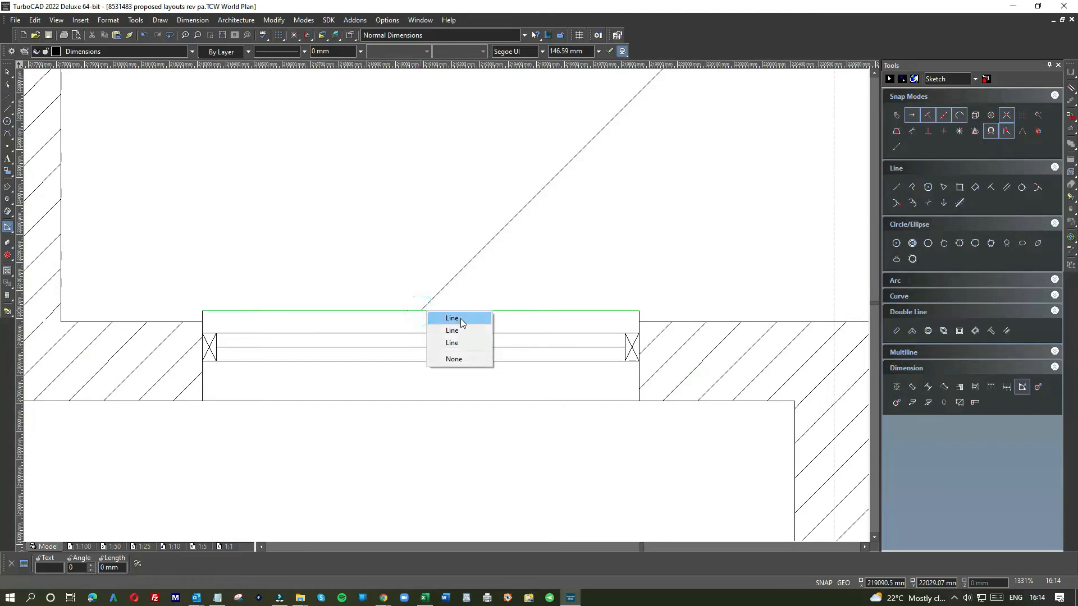
left_click(451, 318)
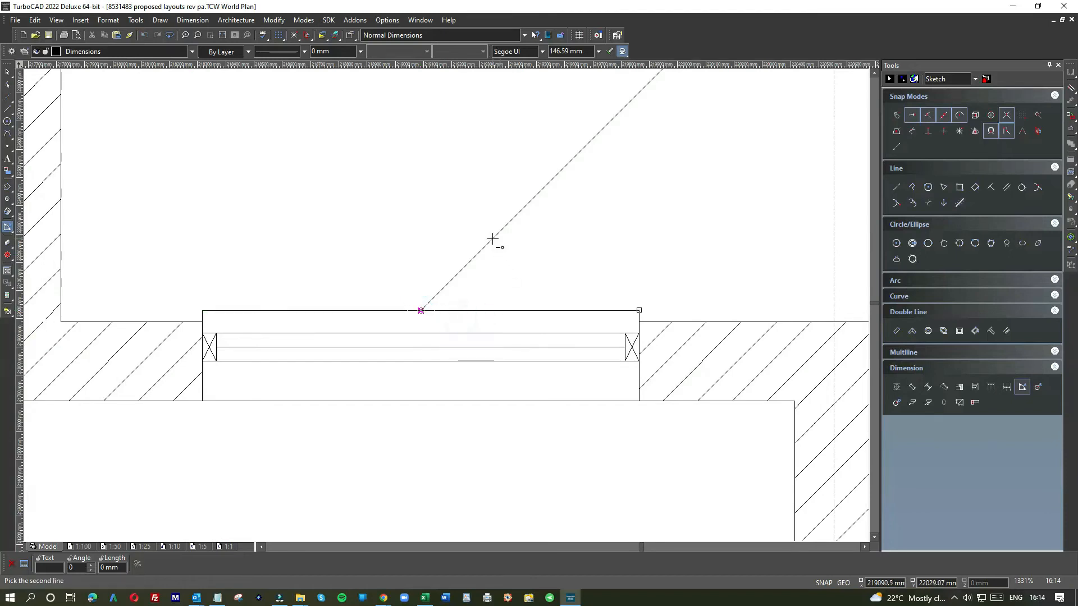
left_click(492, 238)
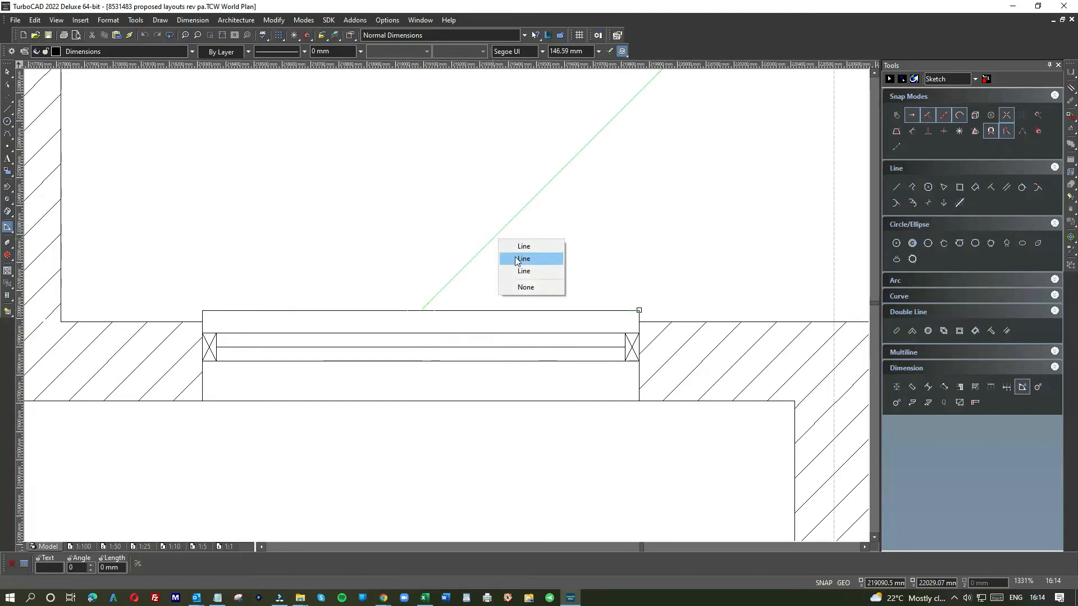
left_click(524, 259)
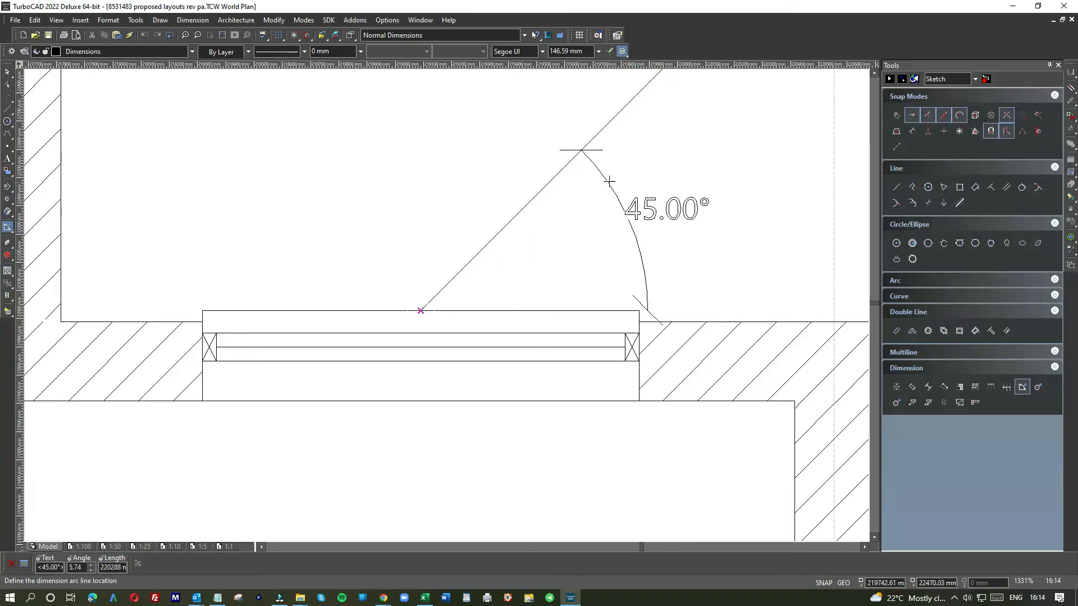
scroll("down", 3)
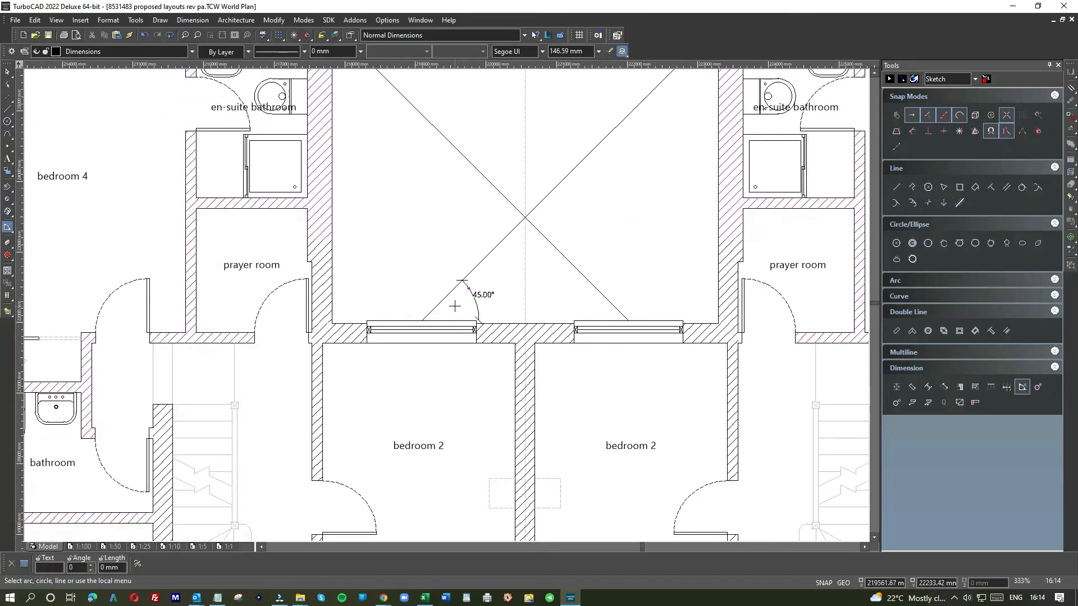
mouse_move(482, 317)
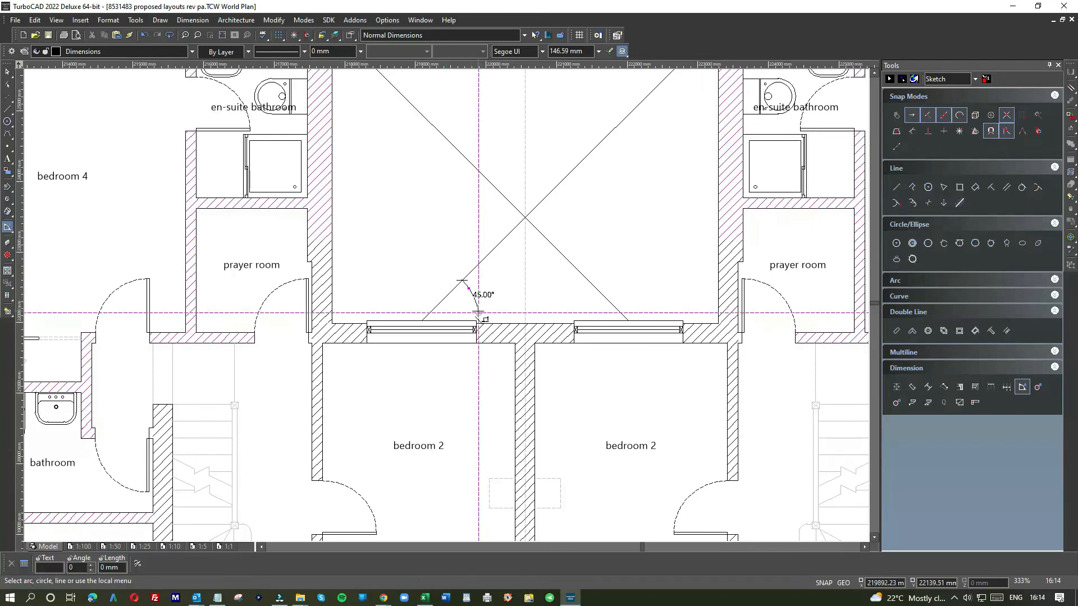
scroll("down", 3)
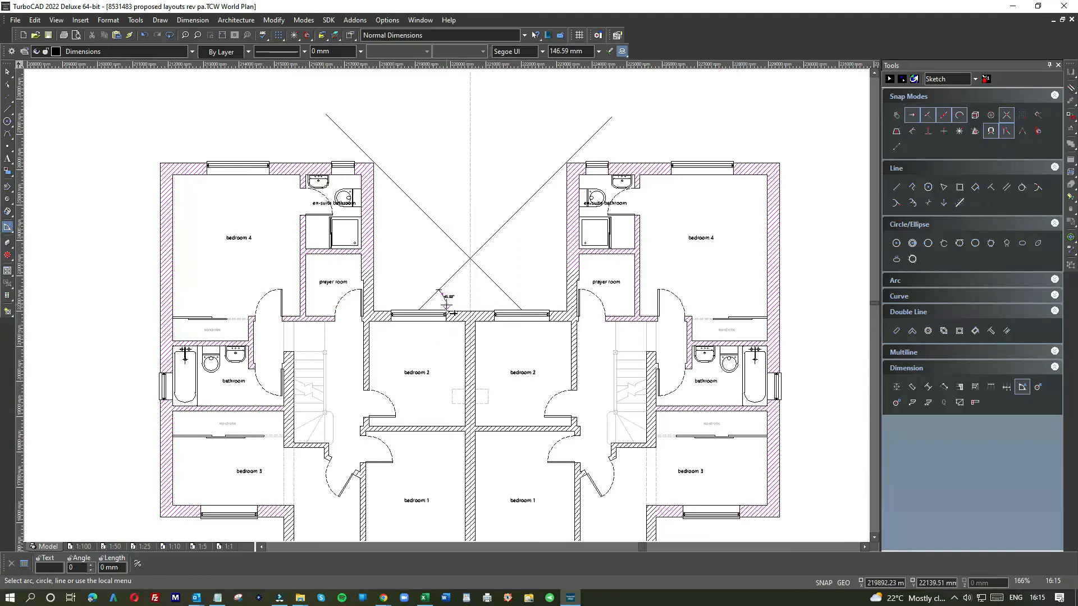
mouse_move(388, 145)
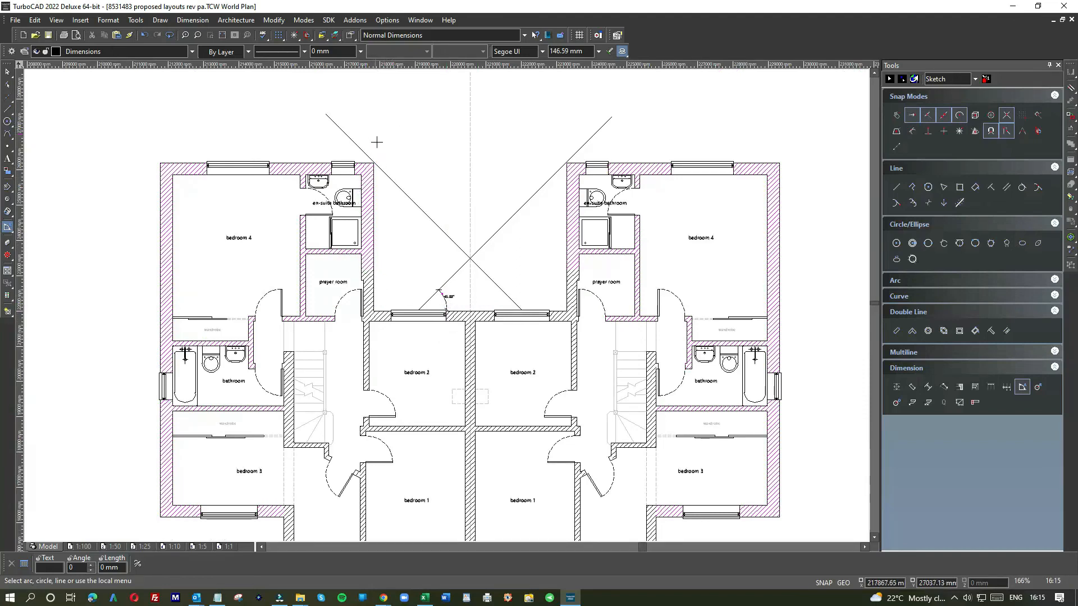
mouse_move(385, 180)
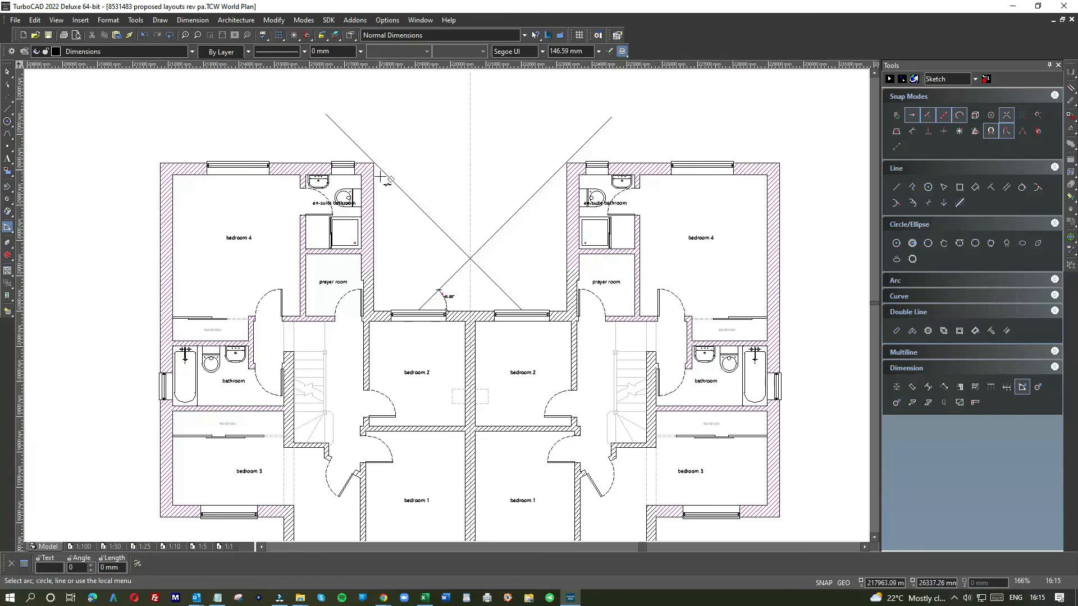
mouse_move(397, 267)
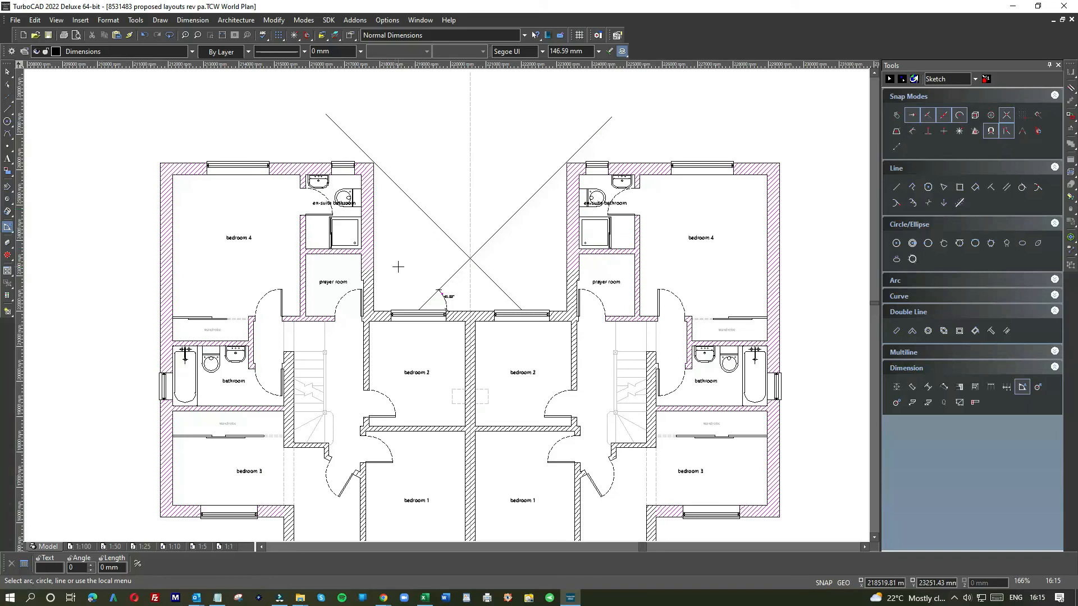
mouse_move(400, 241)
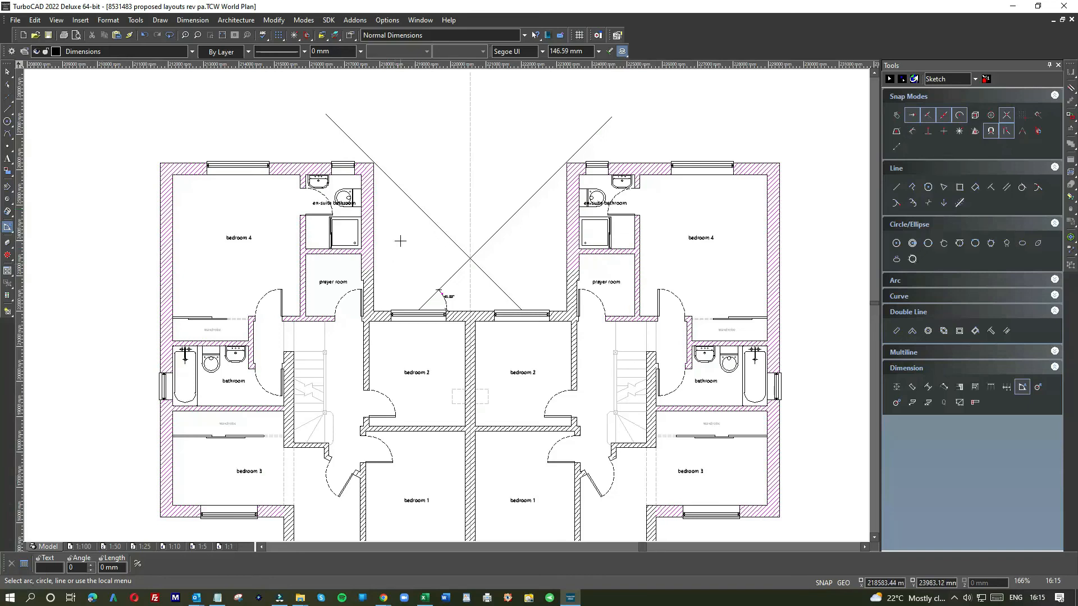
mouse_move(399, 253)
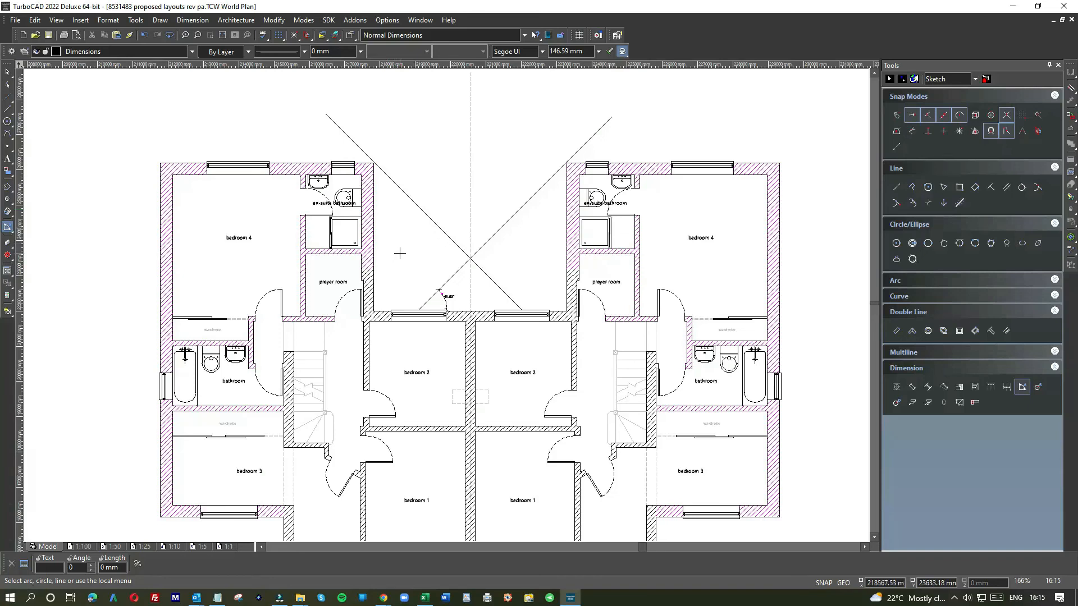
mouse_move(393, 246)
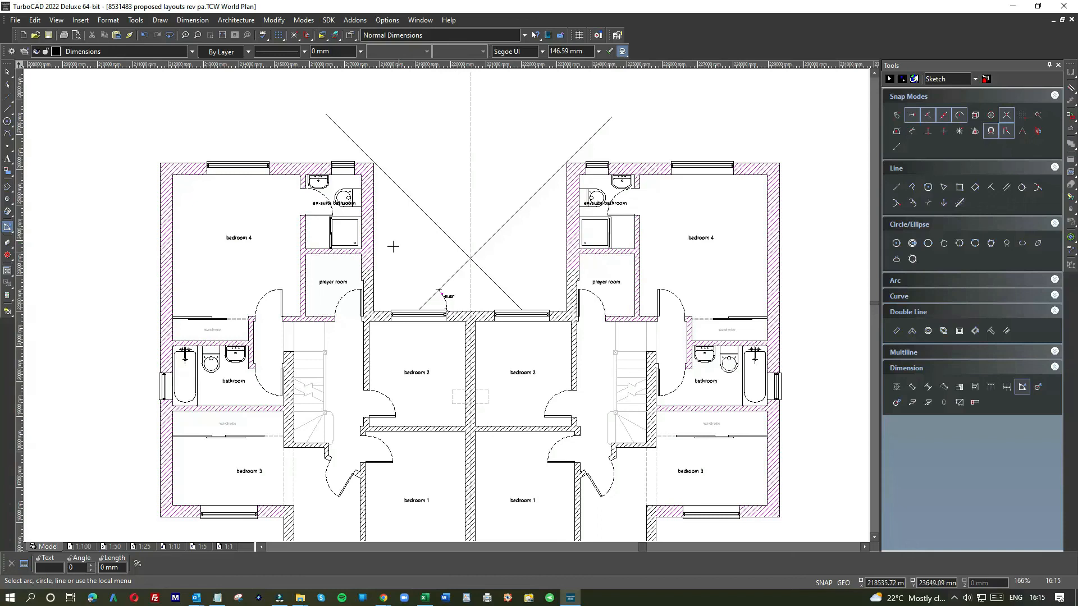
mouse_move(392, 243)
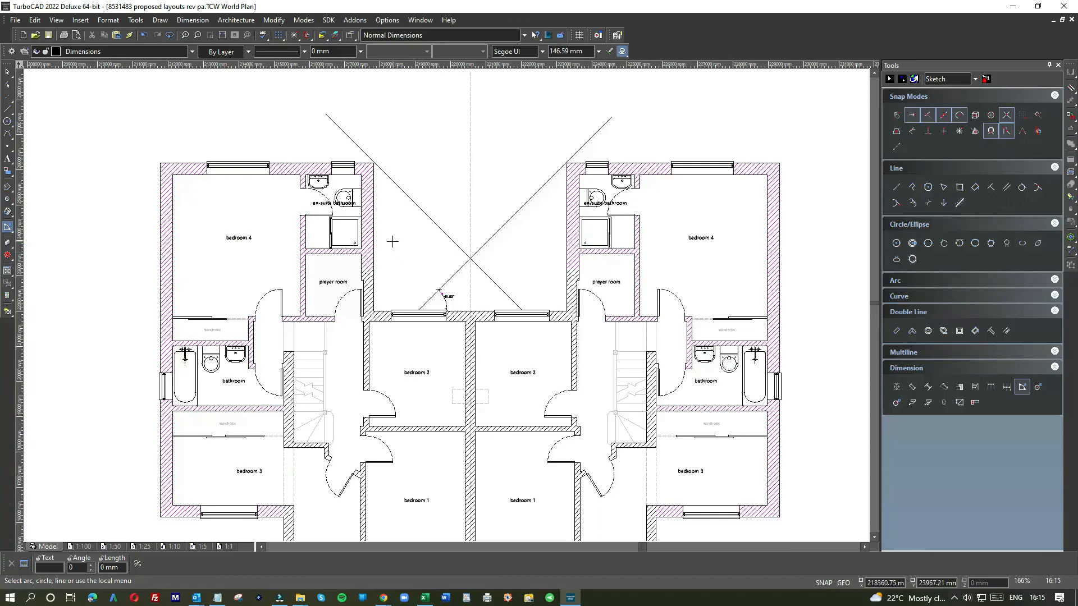